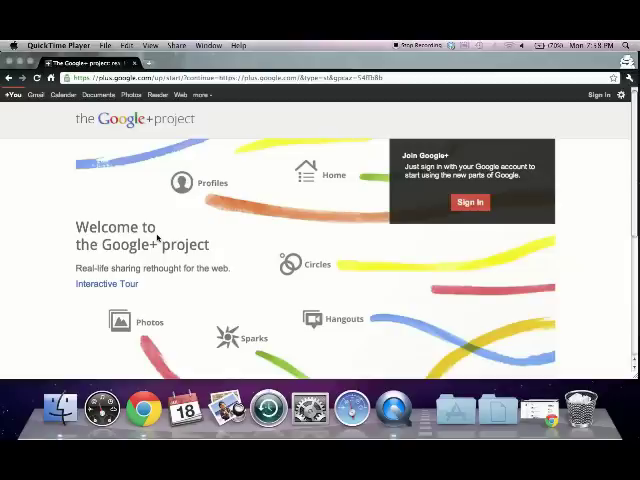
Scroll the Google+ project welcome page through the Circles, Hangouts and Sparks feature cards.
{"action": "scroll", "scroll_direction": "down", "scroll_amount": 3}
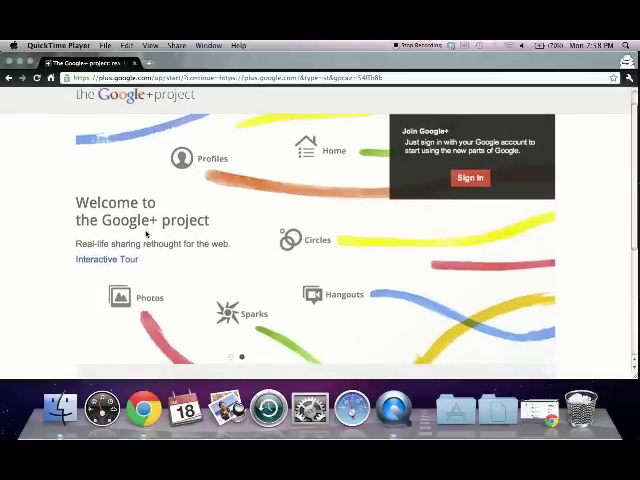
{"action": "scroll", "scroll_direction": "down", "scroll_amount": 3}
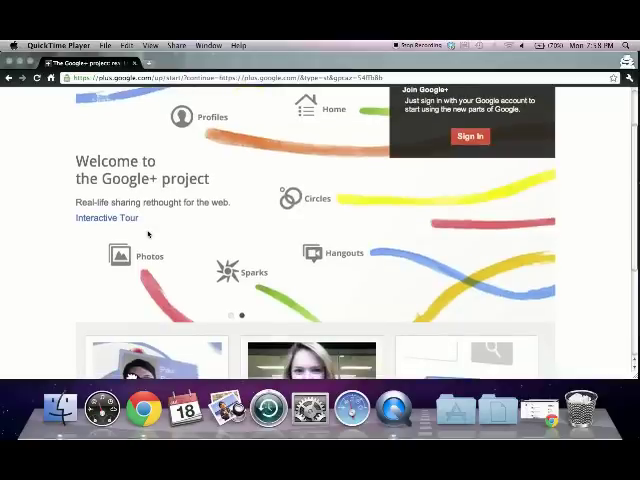
{"action": "scroll", "scroll_direction": "down", "scroll_amount": 3}
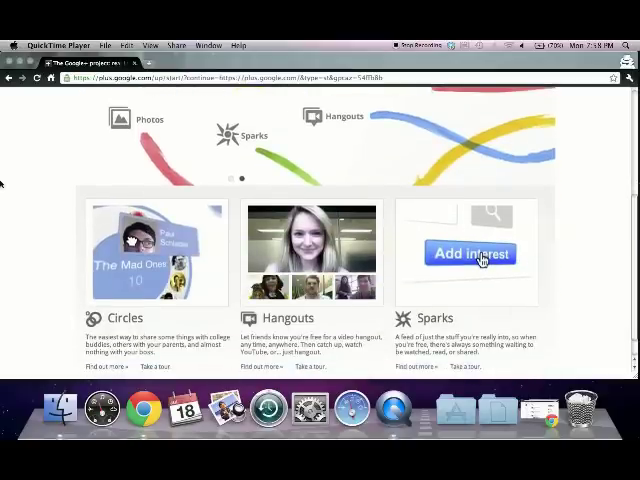
{"action": "scroll", "scroll_direction": "down", "scroll_amount": 3}
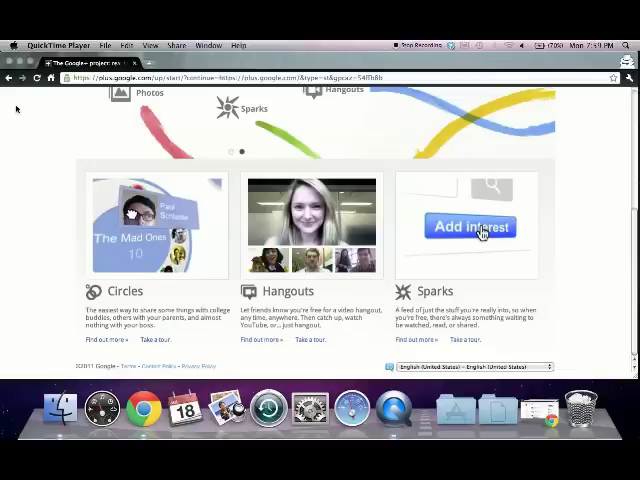
{"action": "mouse_move", "coordinate": [554, 356]}
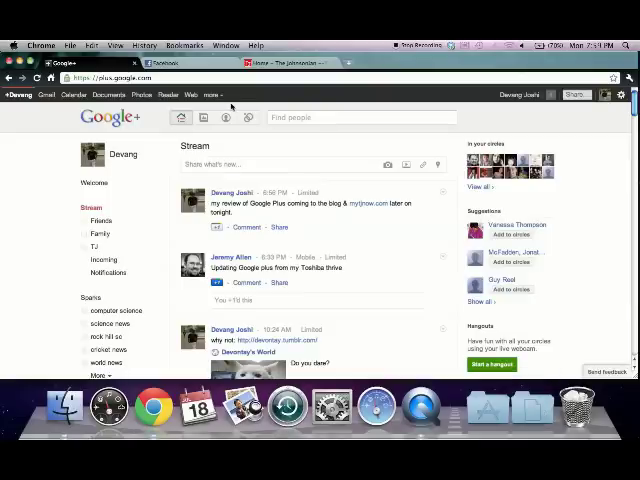
Switch to the Facebook tab to show its News Feed.
{"action": "left_click", "coordinate": [160, 62]}
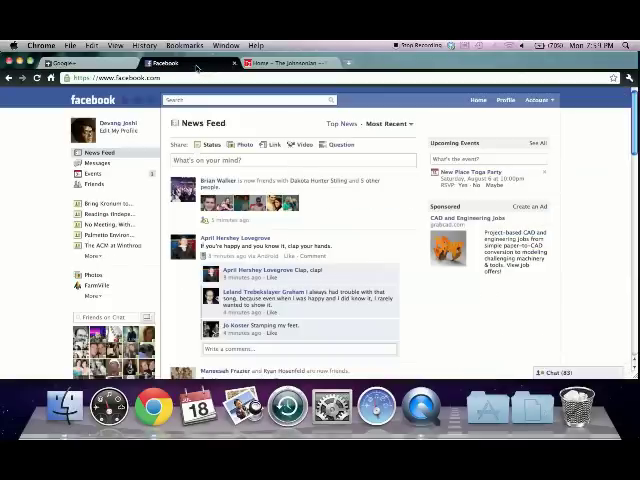
{"action": "mouse_move", "coordinate": [8, 145]}
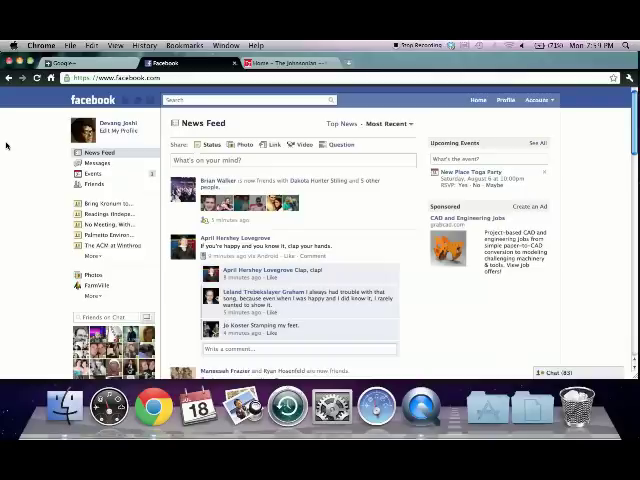
Return to the Google+ Stream, scroll its posts, and pick a page action from the context menu.
{"action": "left_click", "coordinate": [62, 63]}
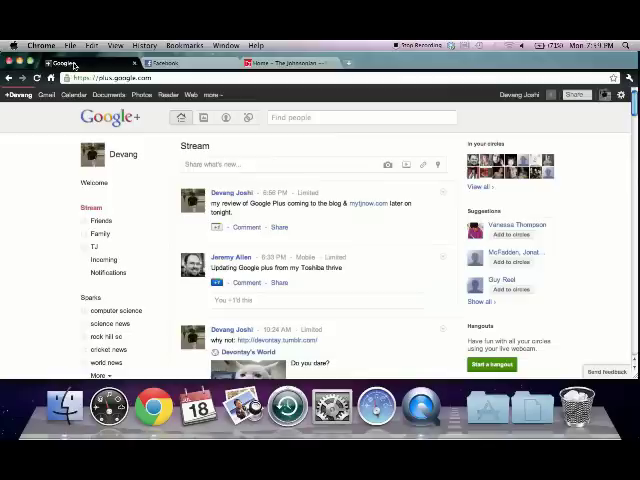
{"action": "mouse_move", "coordinate": [15, 157]}
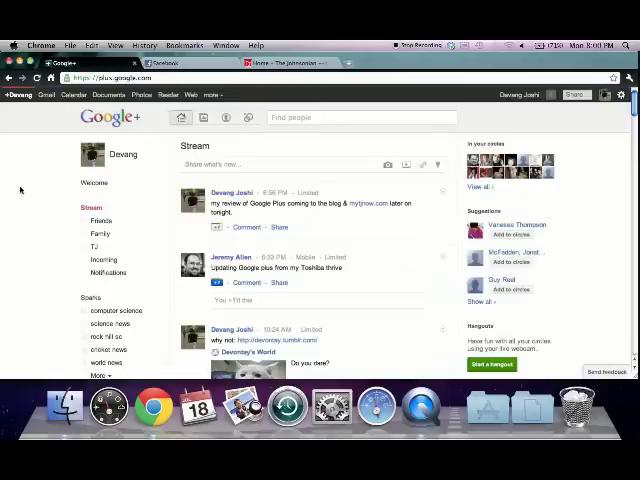
{"action": "scroll", "scroll_direction": "down", "scroll_amount": 3}
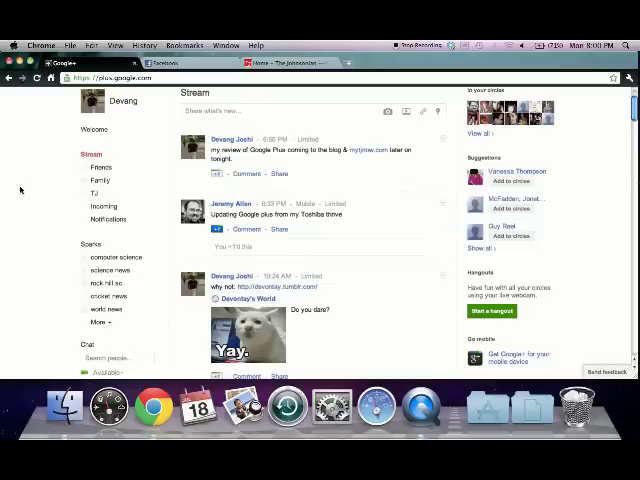
{"action": "right_click", "coordinate": [20, 190]}
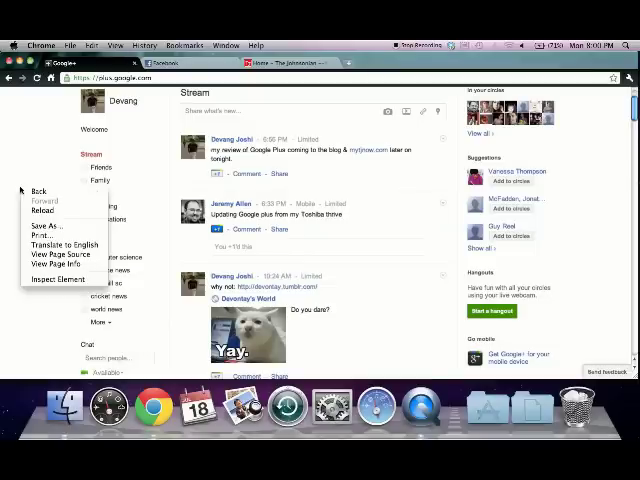
{"action": "left_click", "coordinate": [30, 155]}
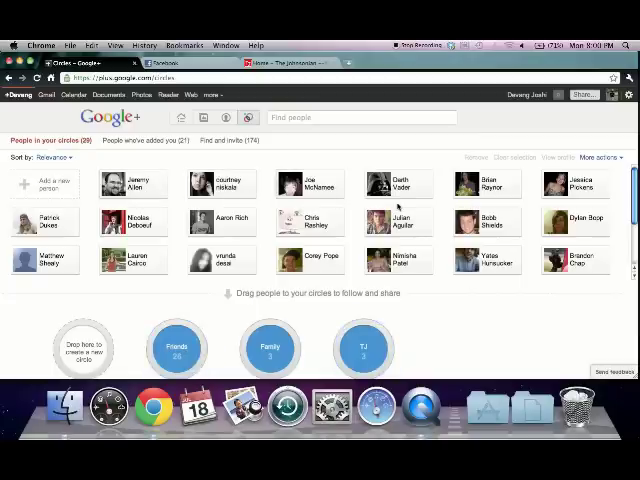
{"action": "mouse_move", "coordinate": [420, 340]}
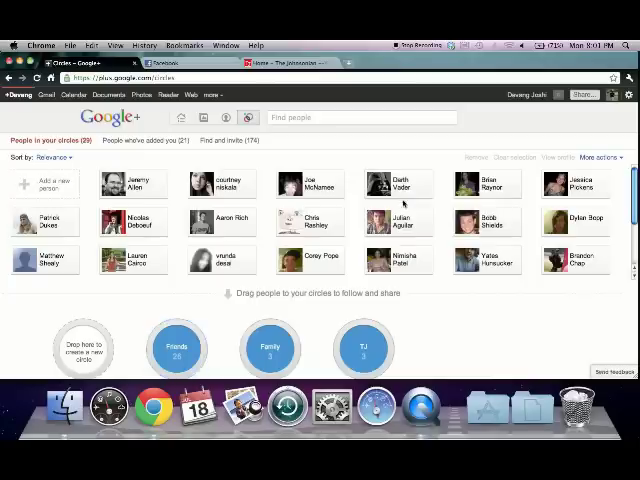
{"action": "mouse_move", "coordinate": [456, 342]}
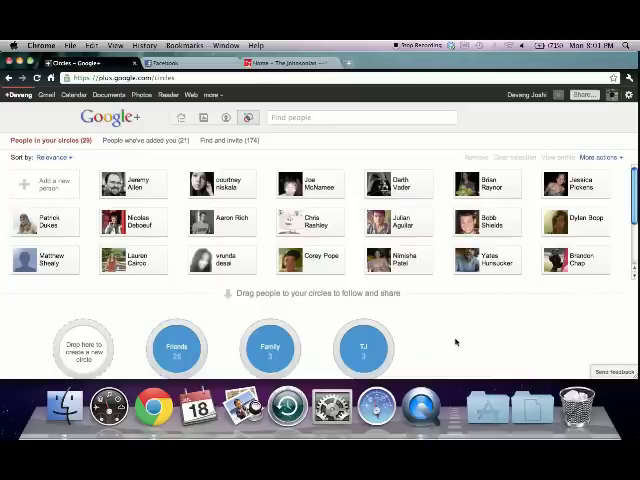
{"action": "mouse_move", "coordinate": [221, 260]}
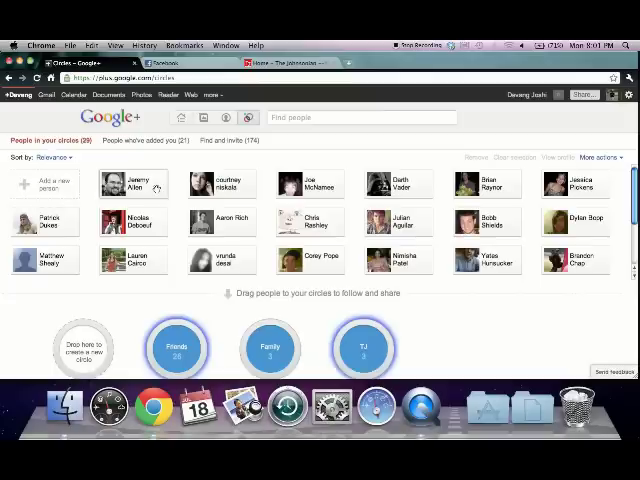
{"action": "mouse_move", "coordinate": [132, 184]}
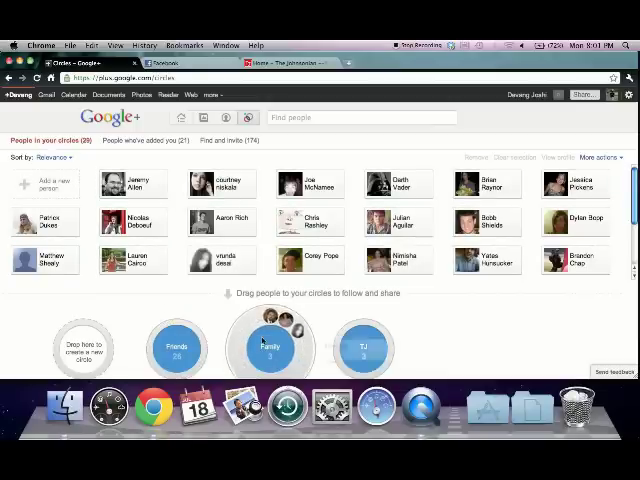
{"action": "mouse_move", "coordinate": [485, 342]}
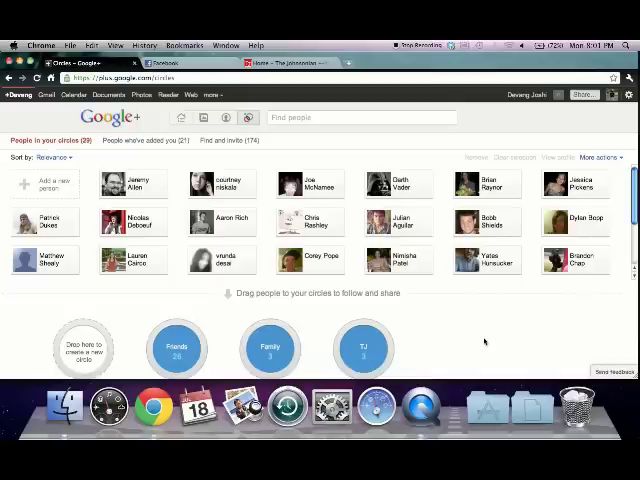
{"action": "mouse_move", "coordinate": [176, 347]}
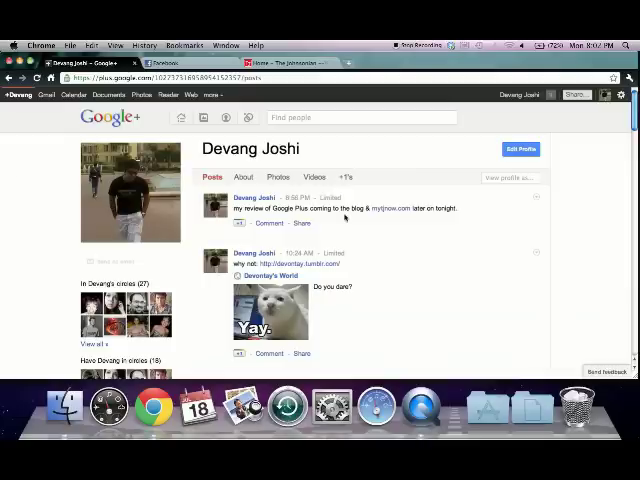
Scroll down the profile through more posts and the circle member lists.
{"action": "scroll", "scroll_direction": "down", "scroll_amount": 3}
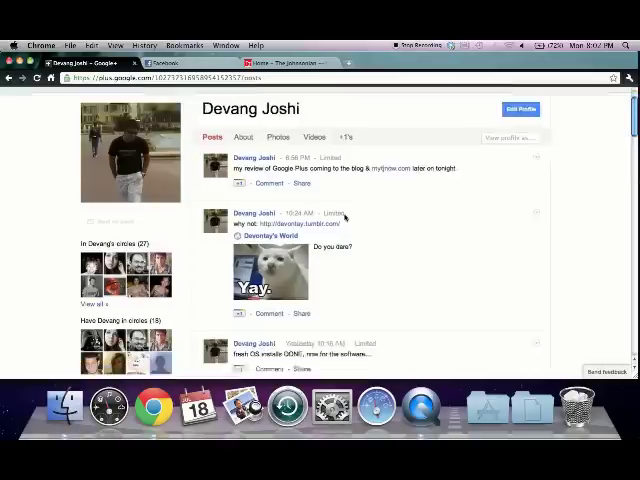
{"action": "scroll", "scroll_direction": "down", "scroll_amount": 3}
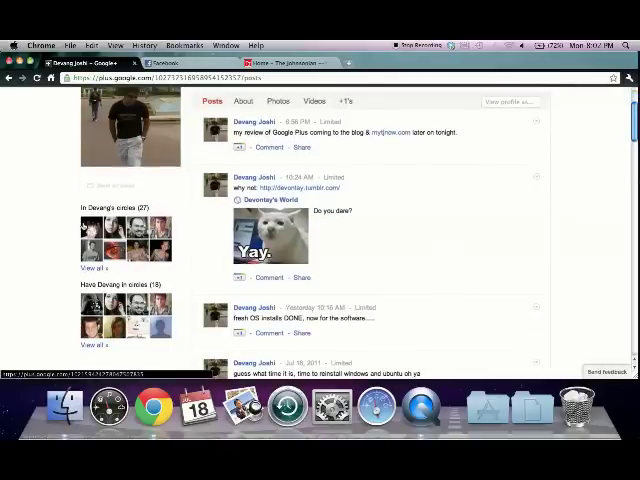
{"action": "mouse_move", "coordinate": [58, 287]}
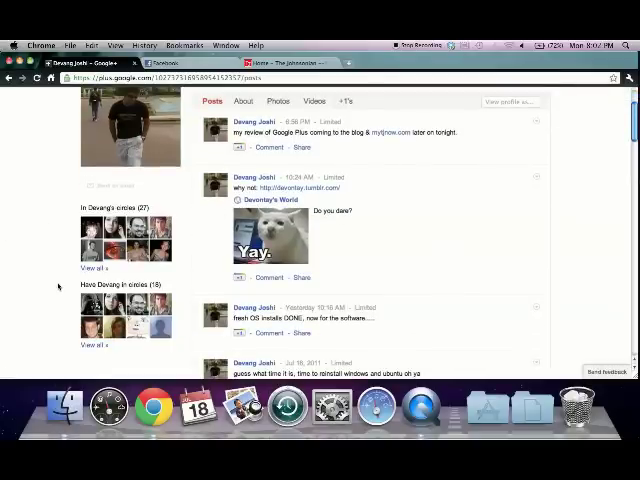
{"action": "mouse_move", "coordinate": [140, 320]}
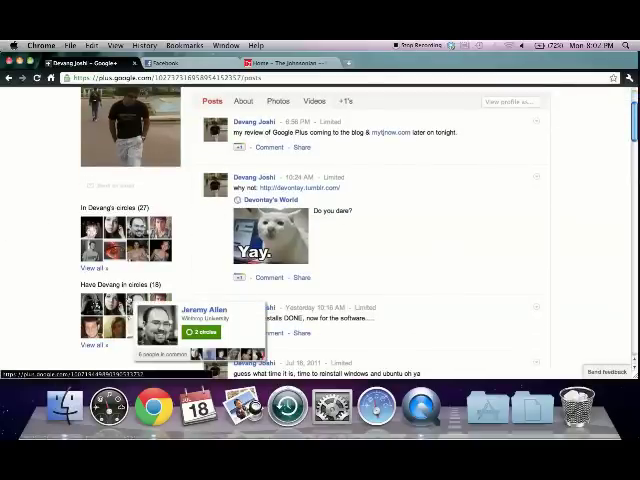
{"action": "mouse_move", "coordinate": [5, 280]}
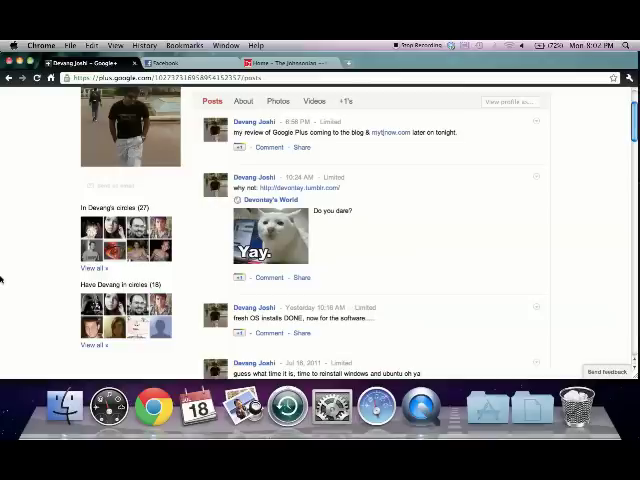
{"action": "scroll", "scroll_direction": "down", "scroll_amount": 3}
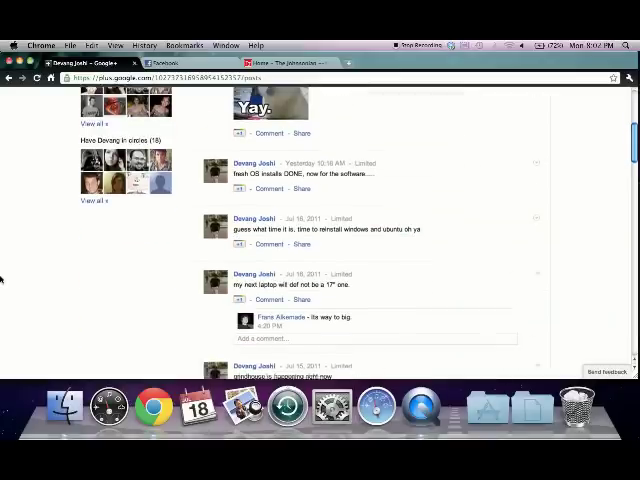
{"action": "scroll", "scroll_direction": "down", "scroll_amount": 3}
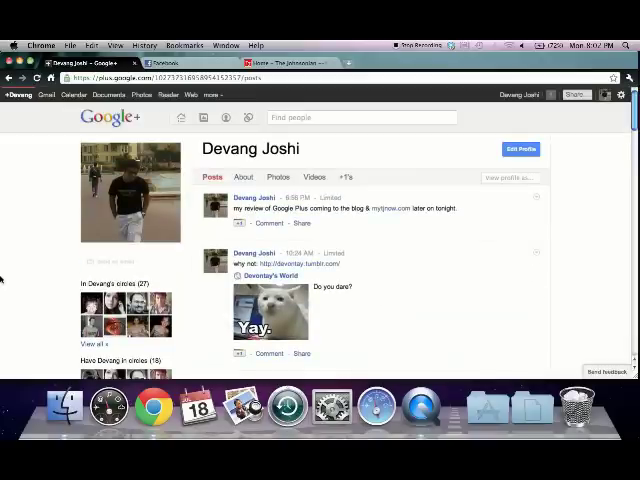
{"action": "mouse_move", "coordinate": [481, 270]}
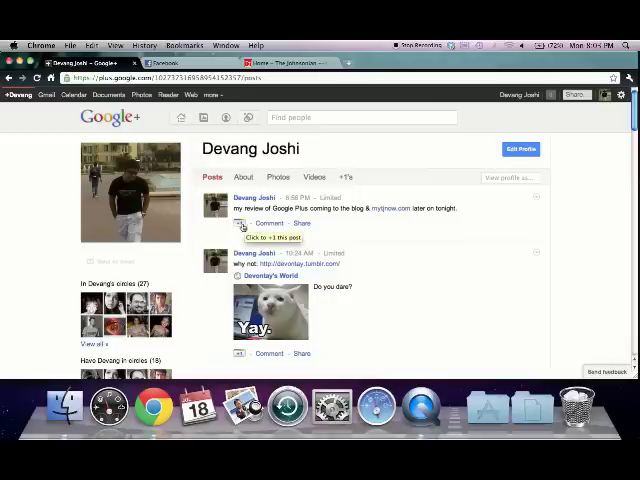
{"action": "mouse_move", "coordinate": [242, 223]}
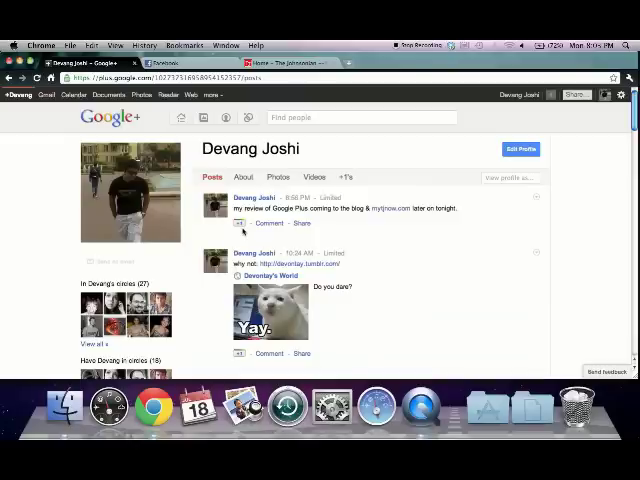
{"action": "mouse_move", "coordinate": [240, 223]}
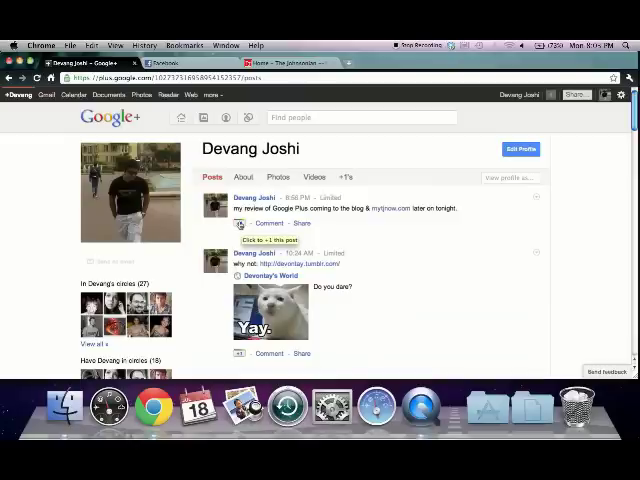
{"action": "mouse_move", "coordinate": [445, 257]}
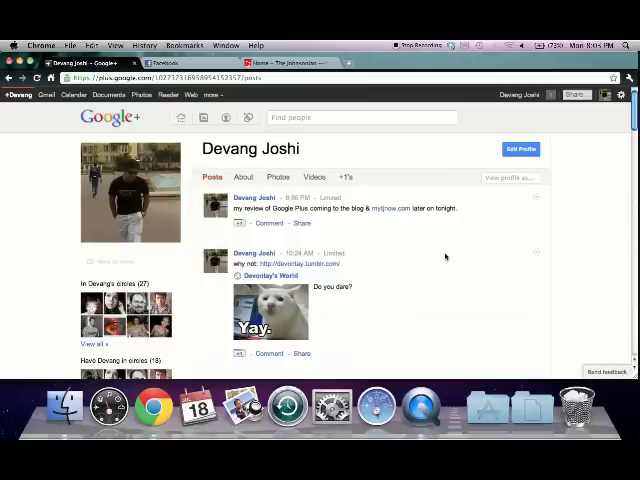
{"action": "mouse_move", "coordinate": [400, 170]}
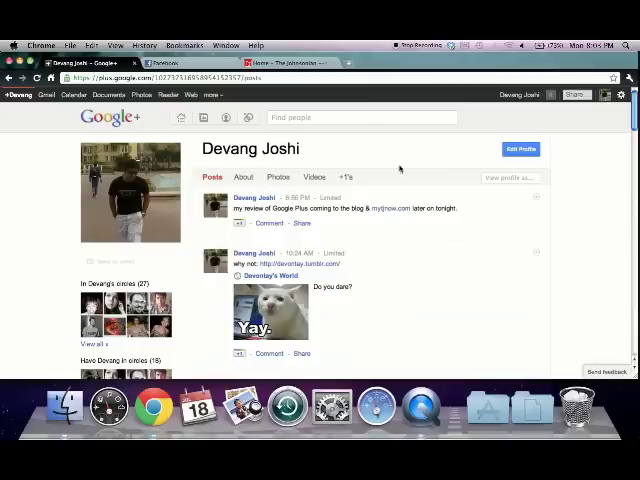
Scroll The Johnsonian site to its footer, then open a new Google search tab.
{"action": "left_click", "coordinate": [290, 63]}
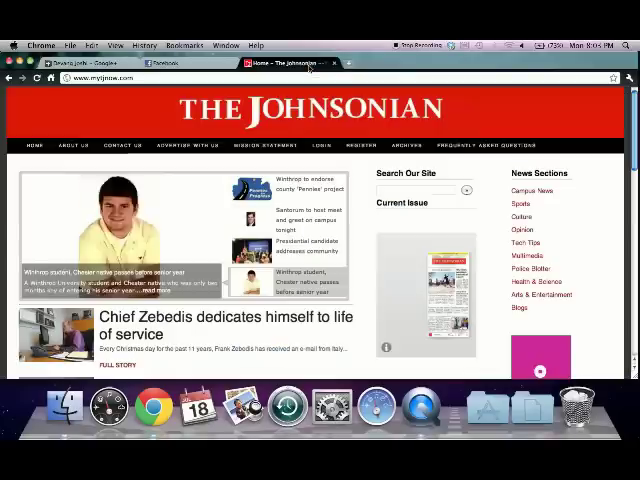
{"action": "scroll", "scroll_direction": "down", "scroll_amount": 3}
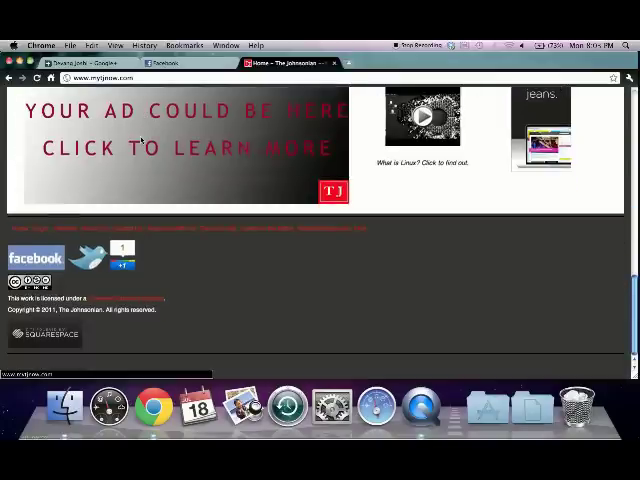
{"action": "mouse_move", "coordinate": [208, 253]}
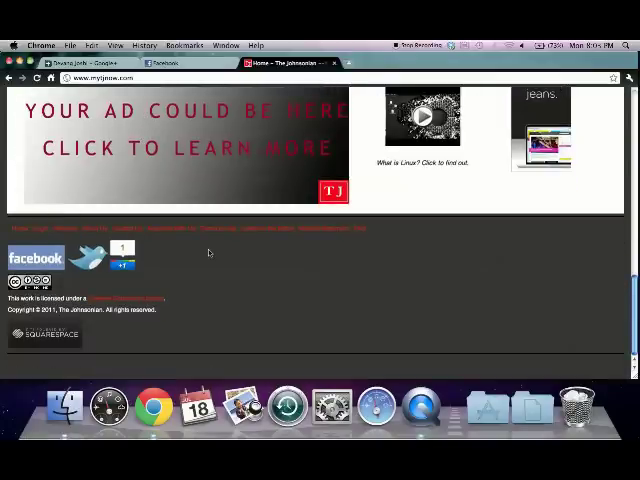
{"action": "left_click", "coordinate": [120, 258]}
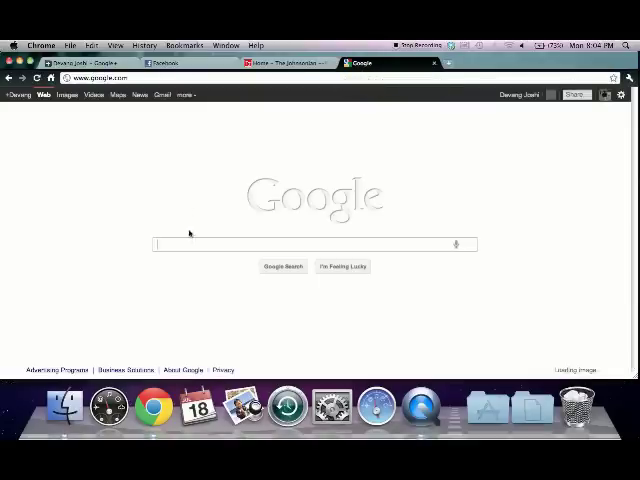
Search Google for 'cnn' and scroll through the CNN.com results.
{"action": "type", "text": "cnn"}
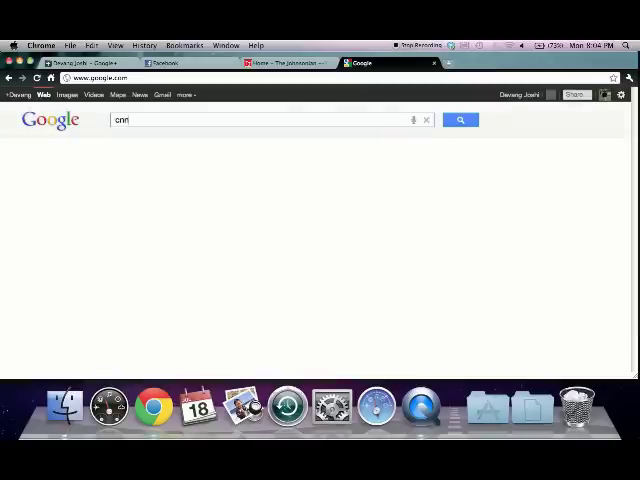
{"action": "left_click", "coordinate": [460, 120]}
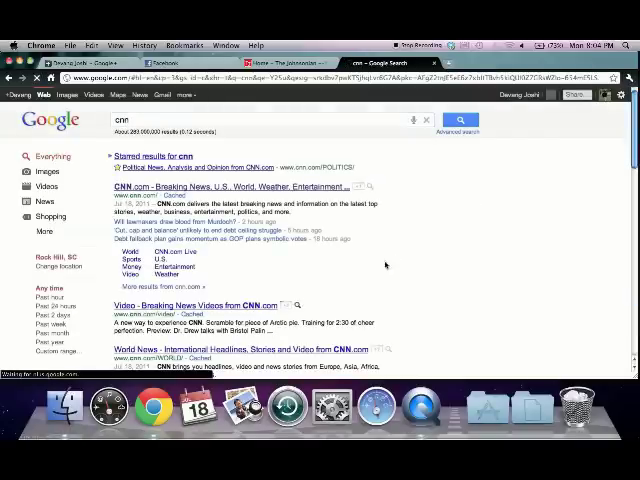
{"action": "mouse_move", "coordinate": [385, 218]}
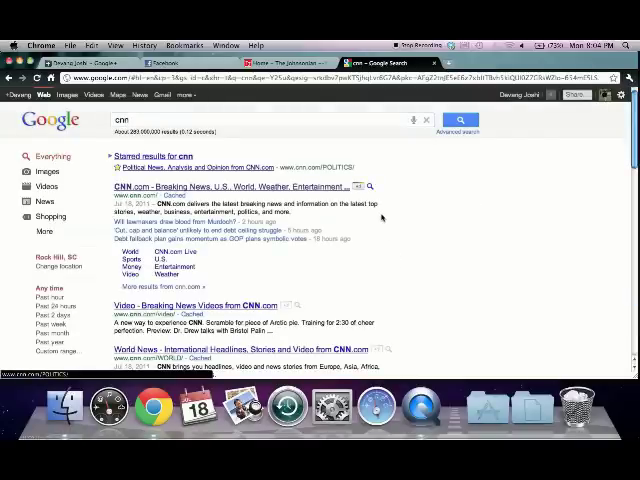
{"action": "mouse_move", "coordinate": [358, 189]}
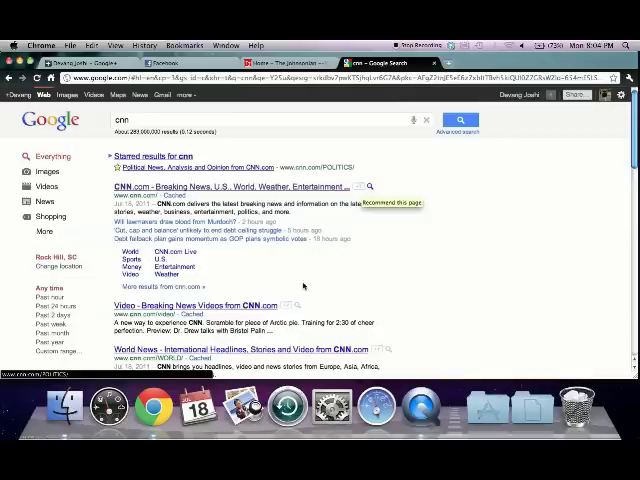
{"action": "scroll", "scroll_direction": "down", "scroll_amount": 3}
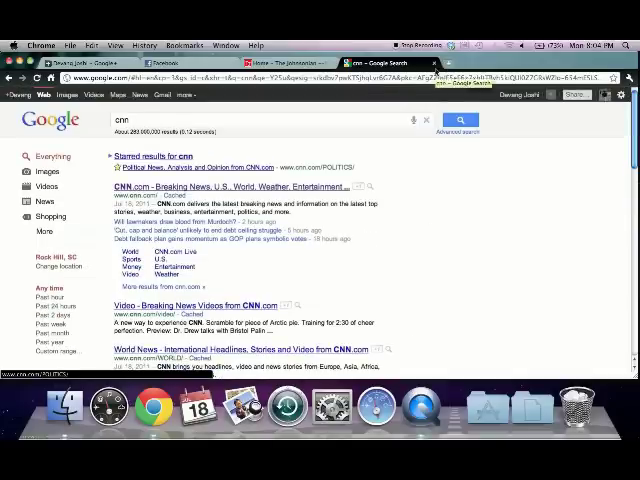
Close the search tab and view the profile's About, Videos and +1's tabs.
{"action": "left_click", "coordinate": [285, 63]}
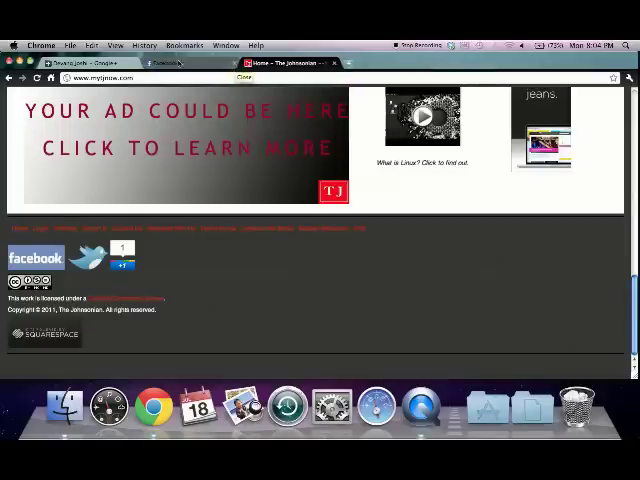
{"action": "left_click", "coordinate": [90, 63]}
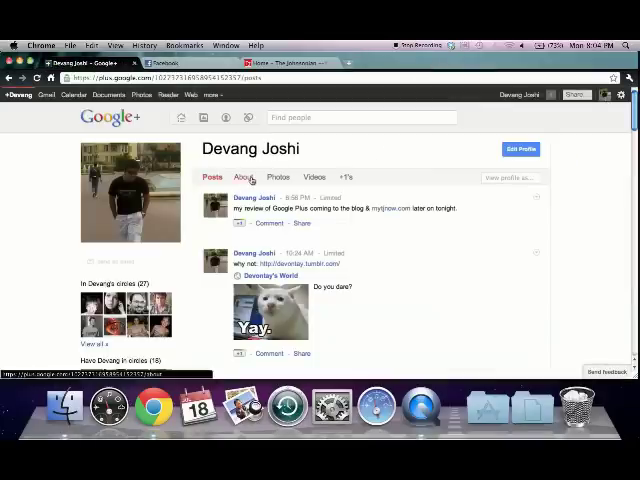
{"action": "left_click", "coordinate": [245, 177]}
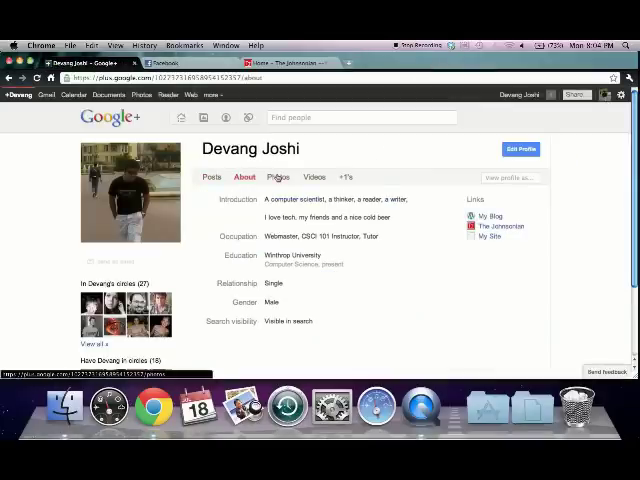
{"action": "left_click", "coordinate": [315, 177]}
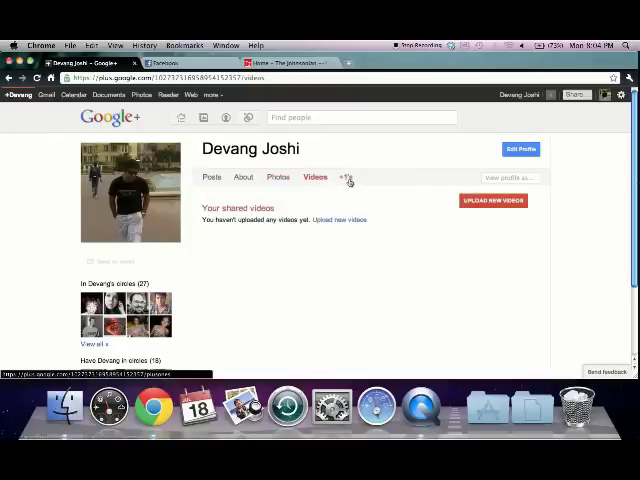
{"action": "left_click", "coordinate": [345, 177]}
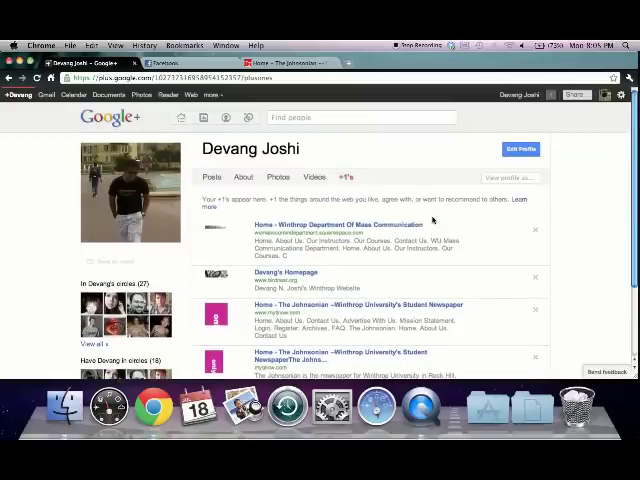
{"action": "mouse_move", "coordinate": [278, 177]}
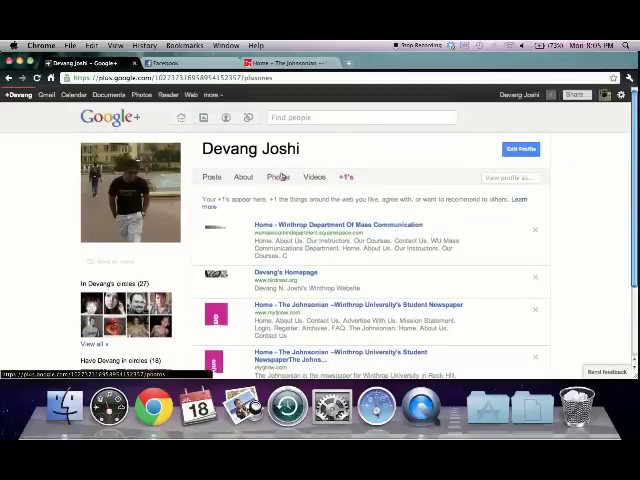
From the profile's Photos tab, open the Profile photos album and scroll its pictures.
{"action": "left_click", "coordinate": [278, 177]}
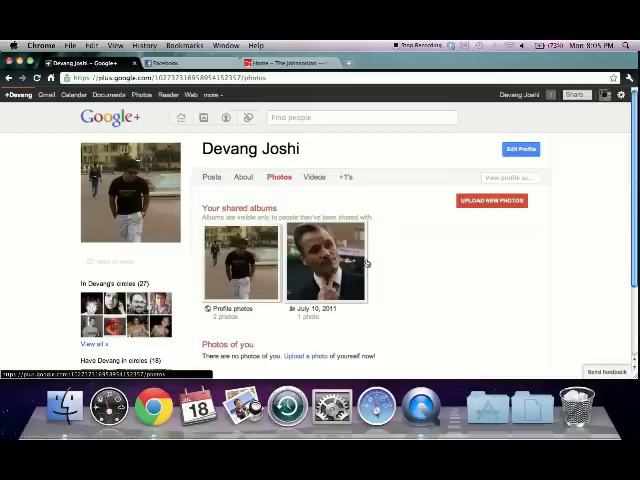
{"action": "mouse_move", "coordinate": [419, 301]}
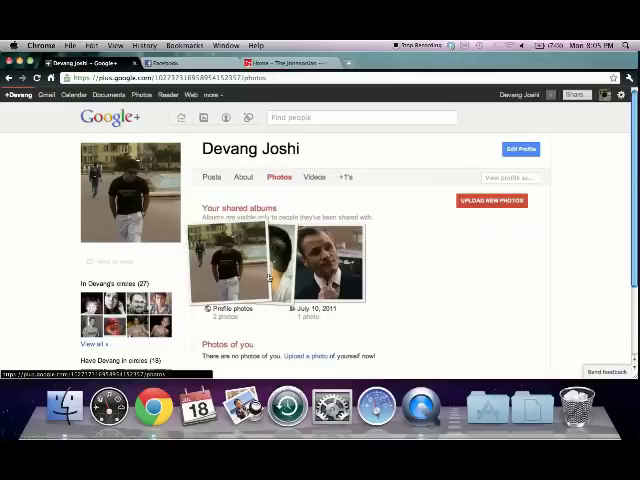
{"action": "left_click", "coordinate": [227, 250]}
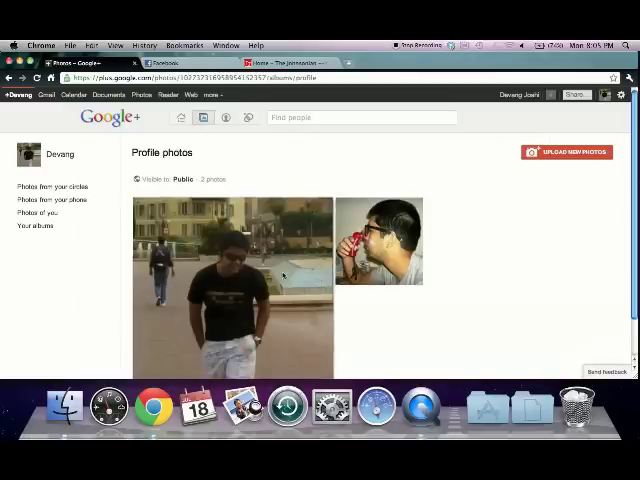
{"action": "mouse_move", "coordinate": [512, 250]}
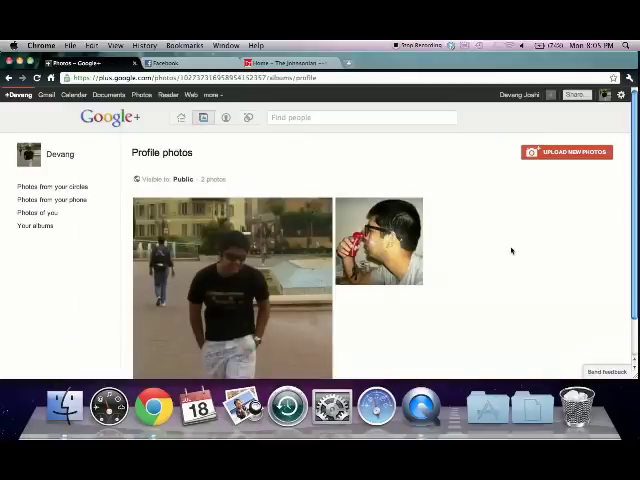
{"action": "scroll", "scroll_direction": "down", "scroll_amount": 3}
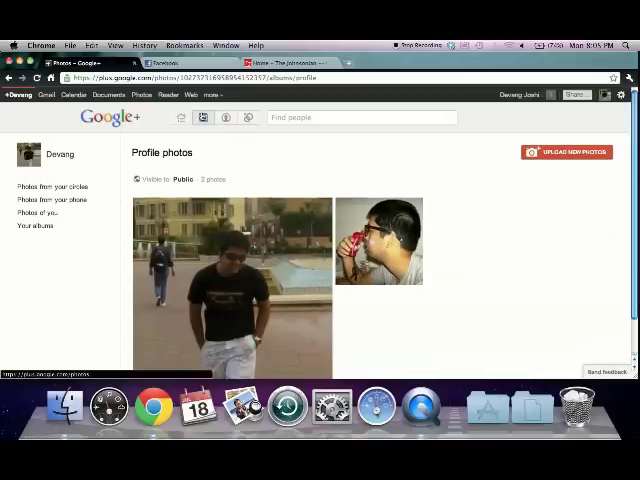
Open the 'Photos from your circles' gallery from the Google+ top bar.
{"action": "left_click", "coordinate": [50, 186]}
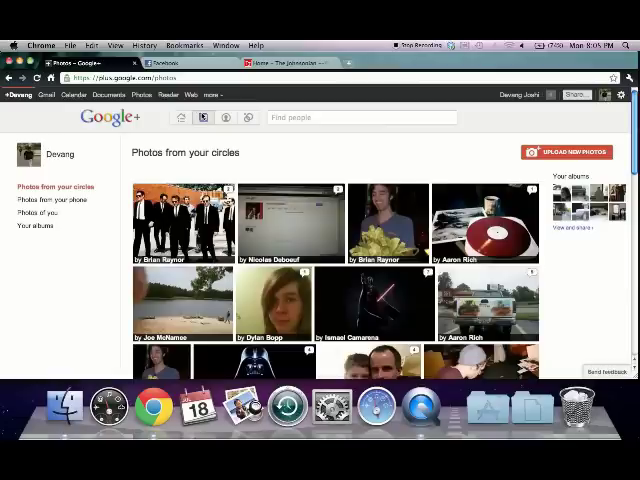
{"action": "mouse_move", "coordinate": [324, 140]}
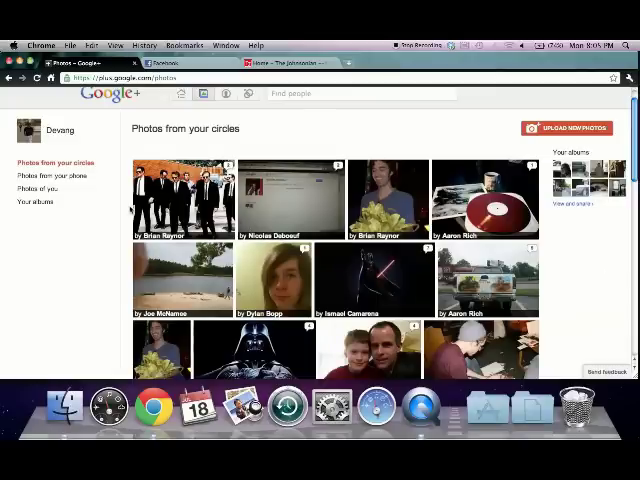
{"action": "mouse_move", "coordinate": [185, 195]}
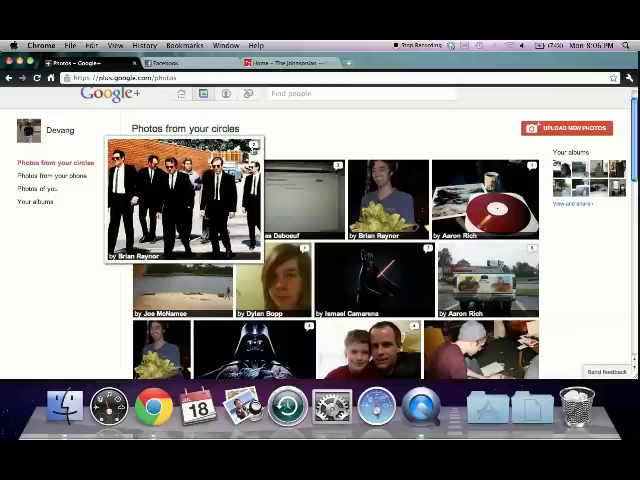
{"action": "left_click", "coordinate": [185, 200]}
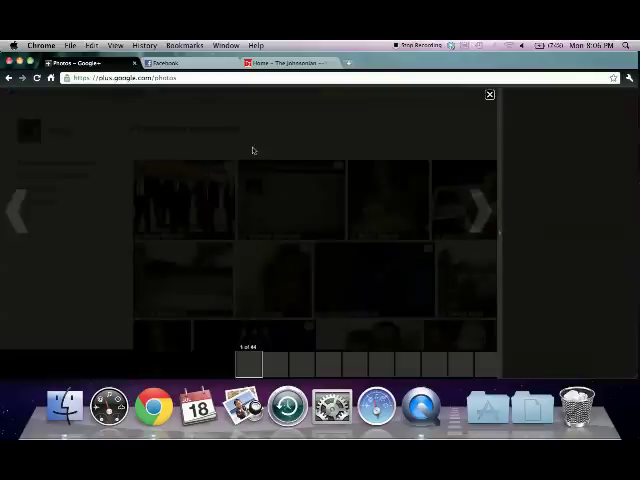
{"action": "left_click", "coordinate": [183, 200]}
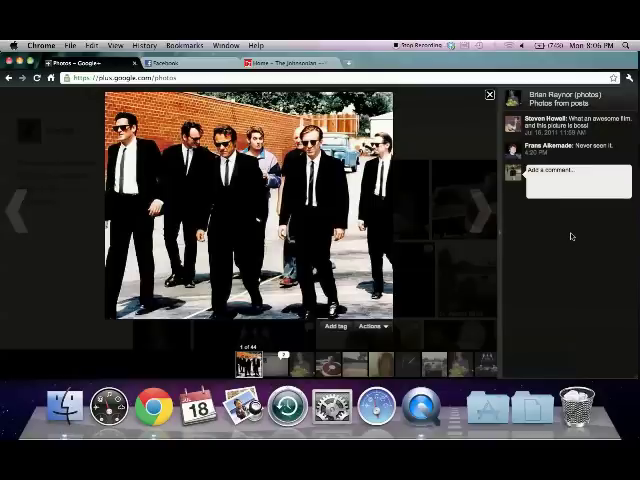
{"action": "left_click", "coordinate": [478, 208]}
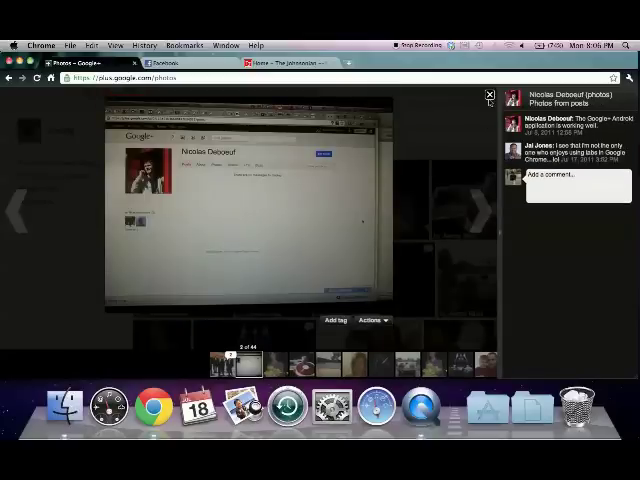
{"action": "left_click", "coordinate": [489, 92]}
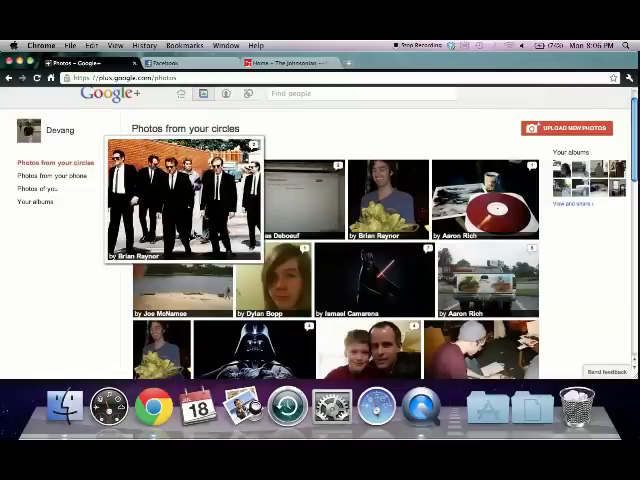
{"action": "left_click", "coordinate": [295, 195]}
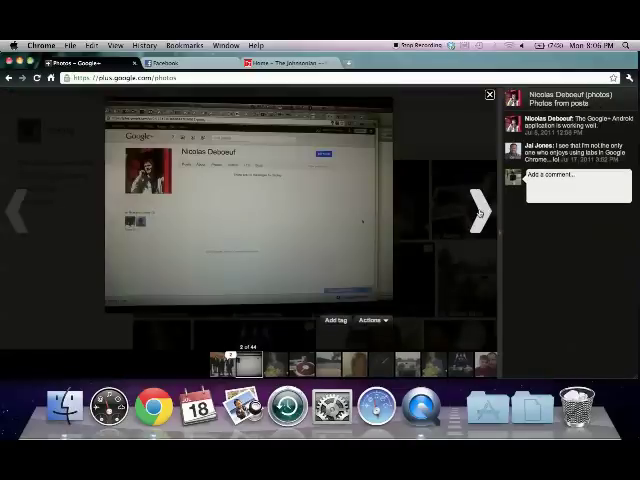
{"action": "left_click", "coordinate": [477, 210]}
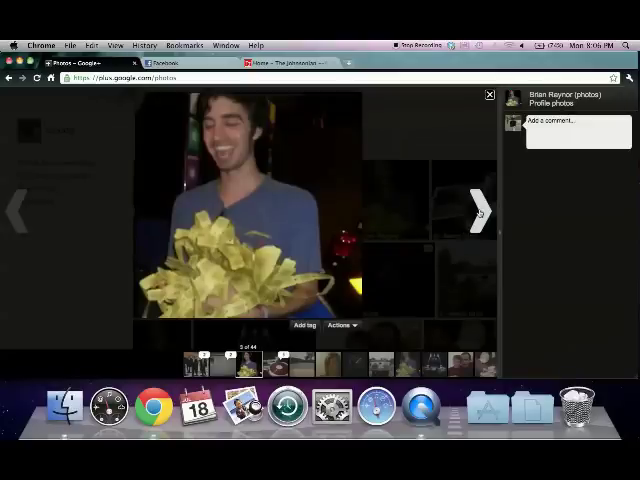
{"action": "left_click", "coordinate": [476, 210]}
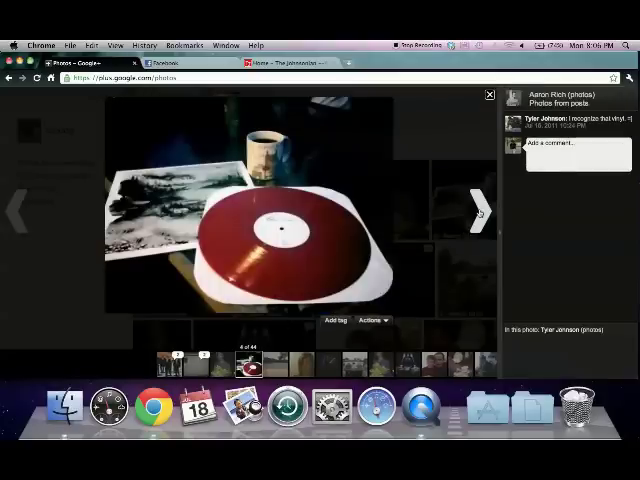
{"action": "left_click", "coordinate": [490, 94]}
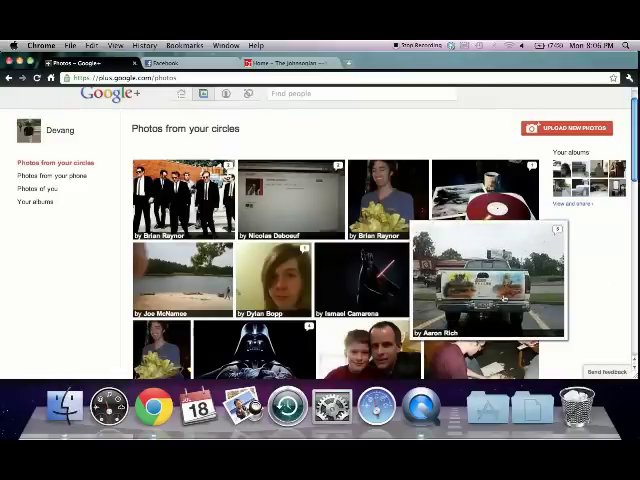
Scroll further through the circle photos grid.
{"action": "scroll", "scroll_direction": "down", "scroll_amount": 3}
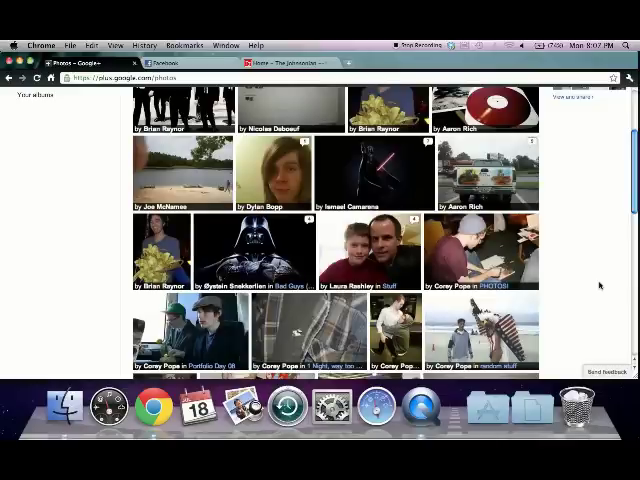
{"action": "scroll", "scroll_direction": "down", "scroll_amount": 3}
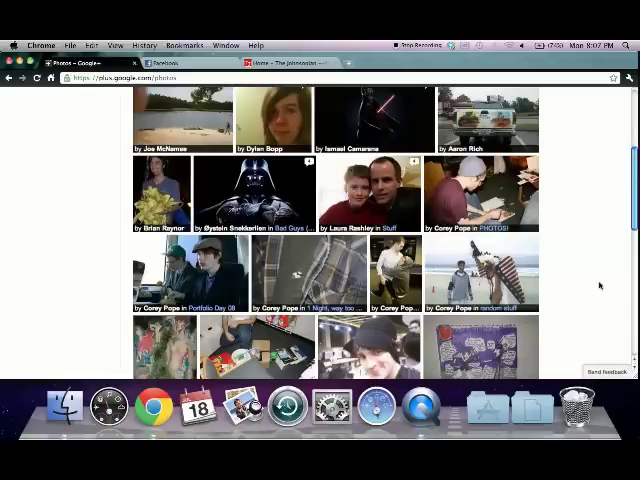
{"action": "scroll", "scroll_direction": "down", "scroll_amount": 3}
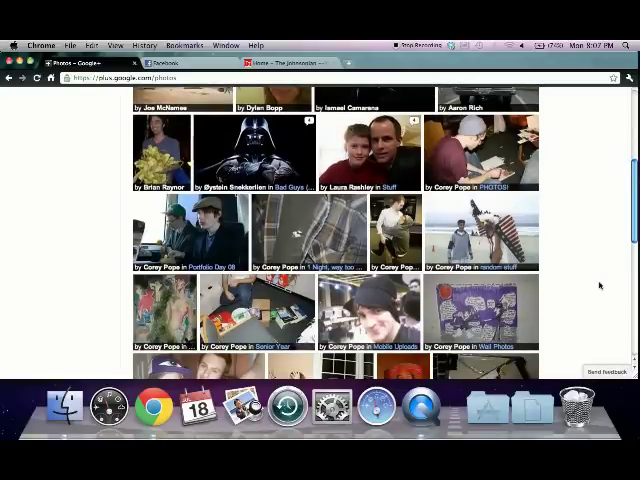
{"action": "scroll", "scroll_direction": "down", "scroll_amount": 3}
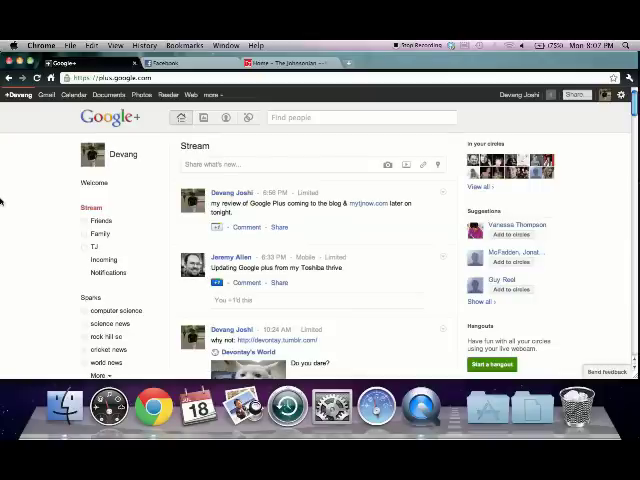
{"action": "scroll", "scroll_direction": "down", "scroll_amount": 3}
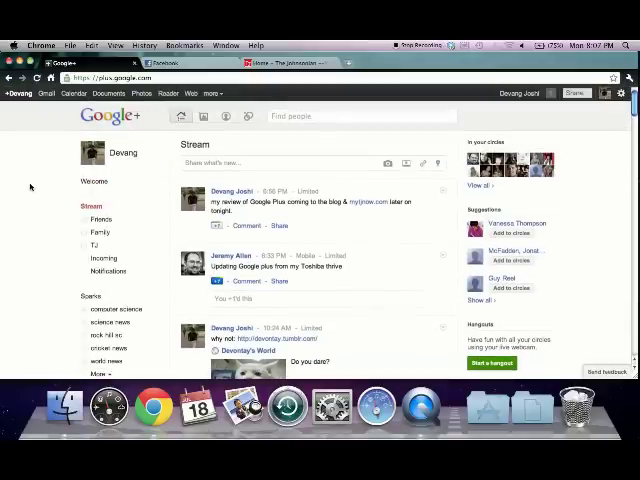
{"action": "left_click", "coordinate": [100, 219]}
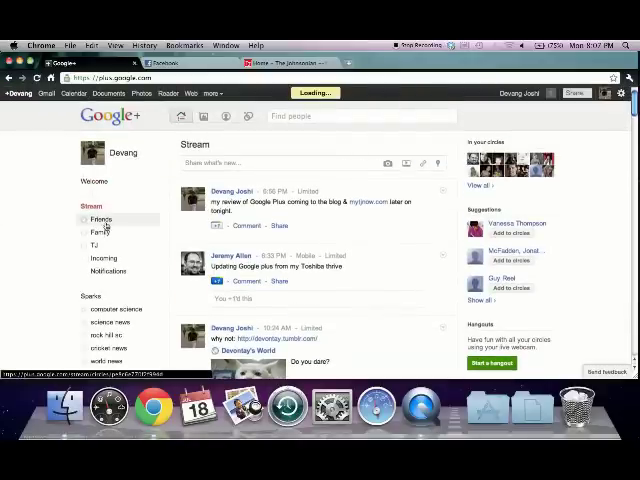
{"action": "left_click", "coordinate": [102, 219]}
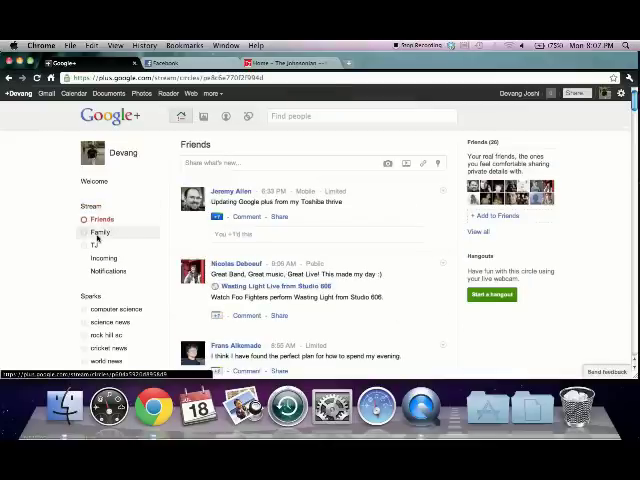
{"action": "left_click", "coordinate": [100, 232]}
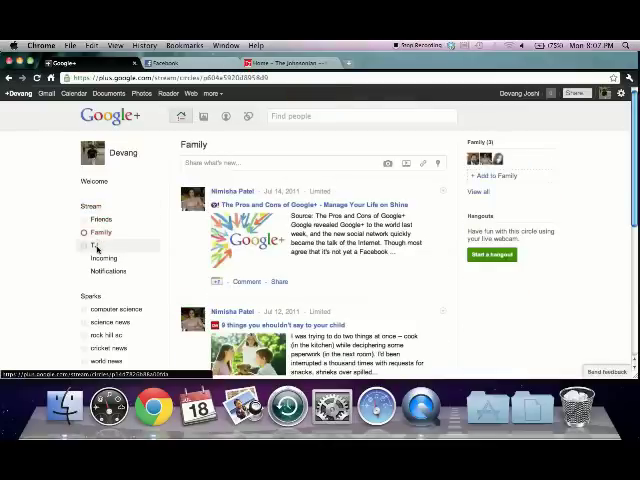
{"action": "left_click", "coordinate": [97, 242]}
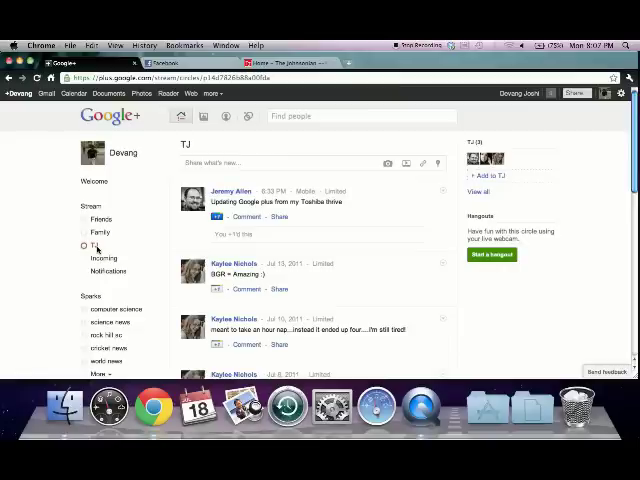
{"action": "left_click", "coordinate": [91, 206]}
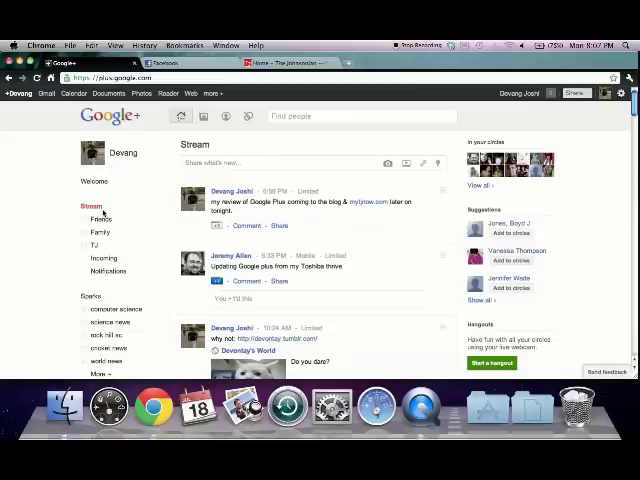
Scroll the Stream down to the Start a hangout button, Go mobile link and Chat list.
{"action": "scroll", "scroll_direction": "down", "scroll_amount": 3}
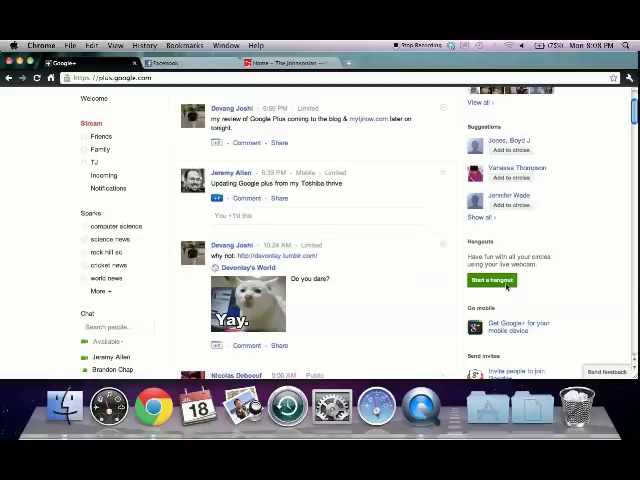
{"action": "mouse_move", "coordinate": [595, 254]}
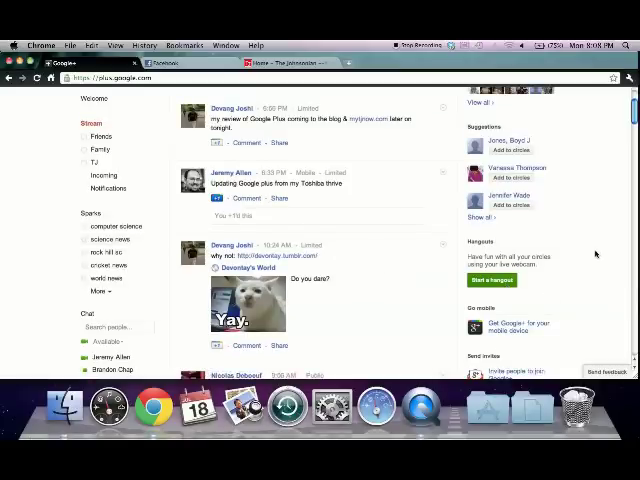
{"action": "scroll", "scroll_direction": "down", "scroll_amount": 3}
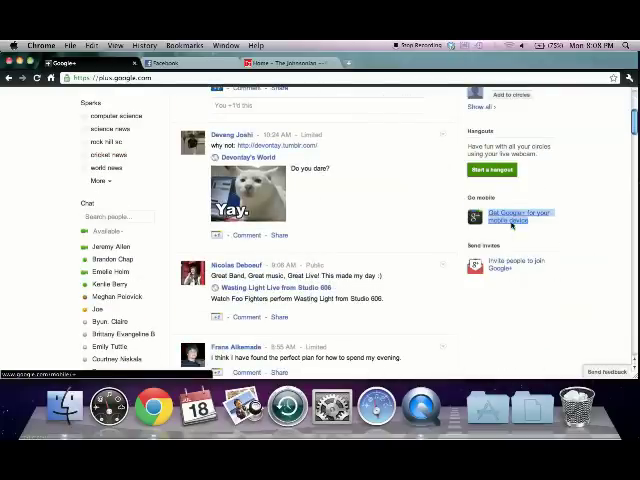
{"action": "left_click", "coordinate": [509, 216]}
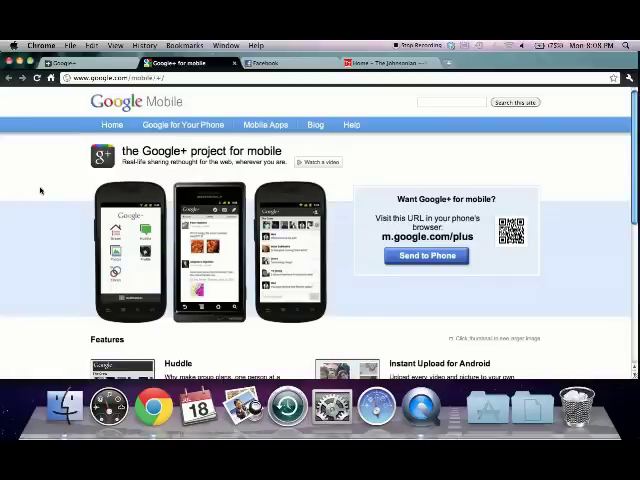
{"action": "scroll", "scroll_direction": "down", "scroll_amount": 3}
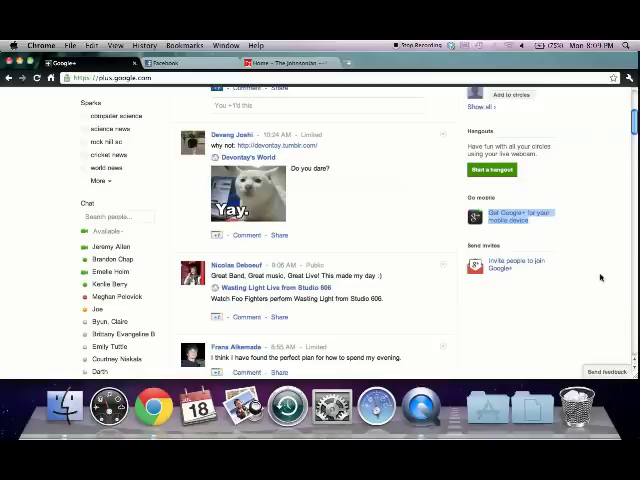
Scroll the Google+ Stream to the top, then down to chat contacts and Hangouts.
{"action": "scroll", "scroll_direction": "up", "scroll_amount": 3}
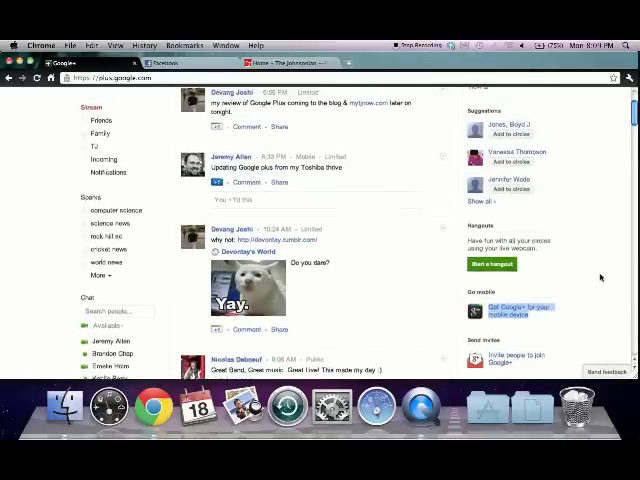
{"action": "scroll", "scroll_direction": "up", "scroll_amount": 3}
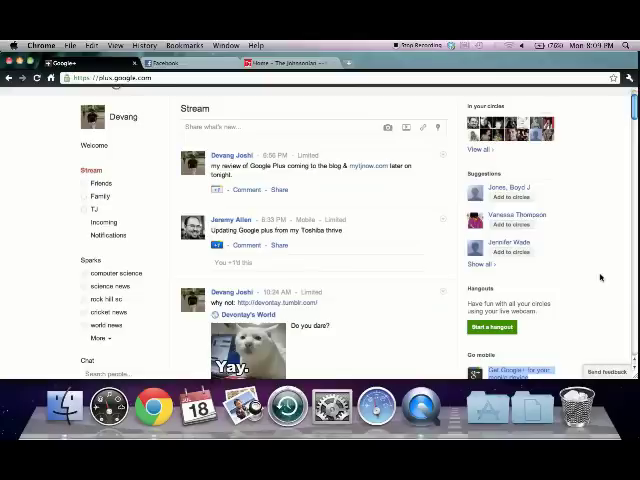
{"action": "scroll", "scroll_direction": "down", "scroll_amount": 3}
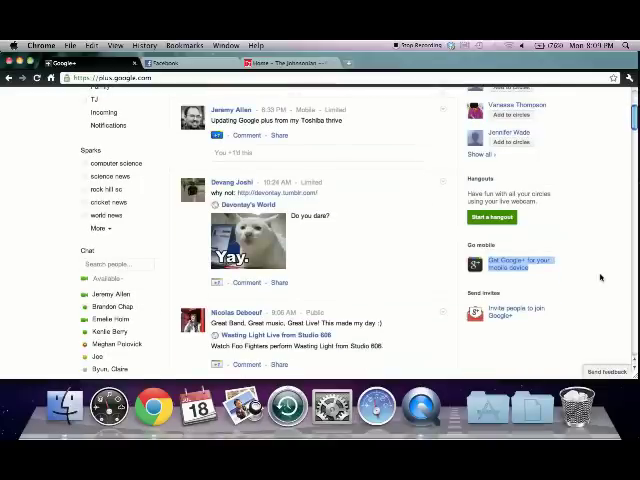
{"action": "mouse_move", "coordinate": [299, 225]}
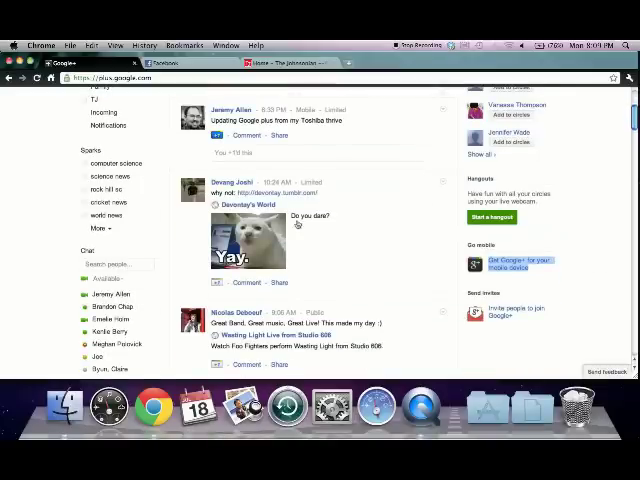
Open Sparks and browse featured interests like Cycling, Fashion, Movies and Recipes.
{"action": "left_click", "coordinate": [91, 149]}
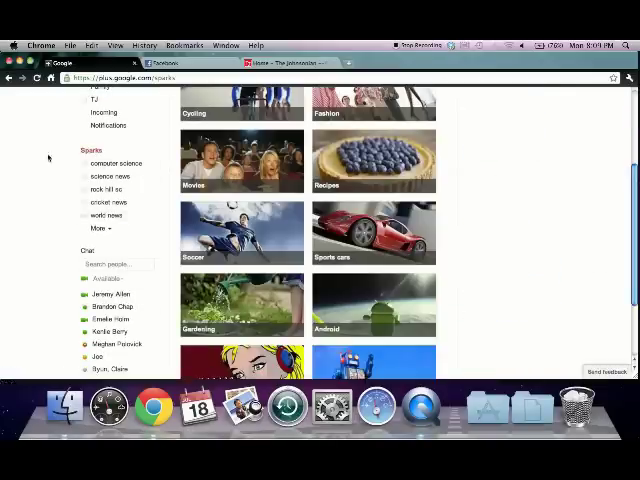
{"action": "scroll", "scroll_direction": "up", "scroll_amount": 3}
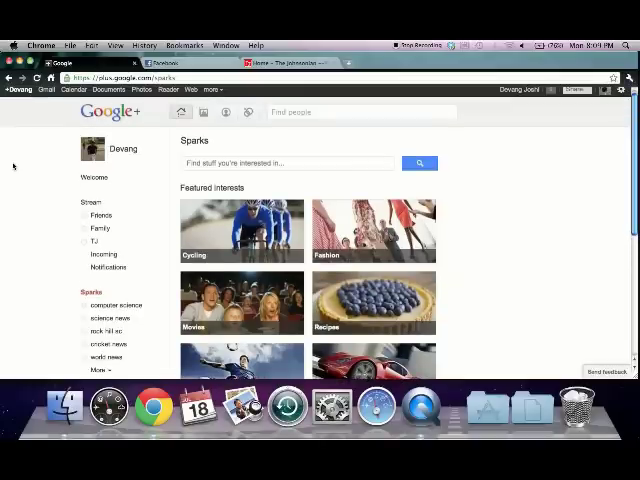
{"action": "mouse_move", "coordinate": [67, 294]}
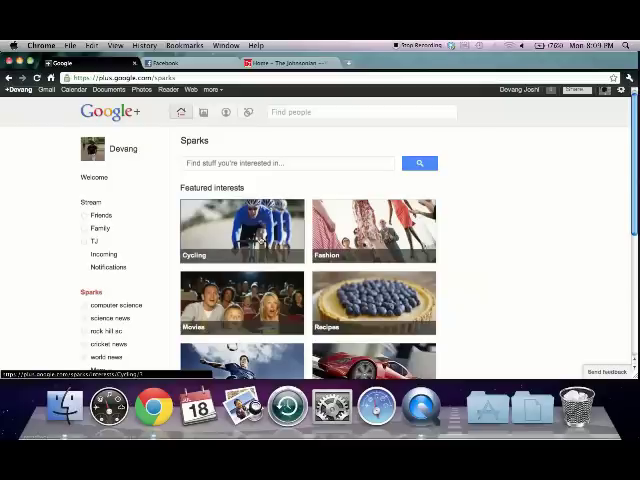
{"action": "scroll", "scroll_direction": "down", "scroll_amount": 3}
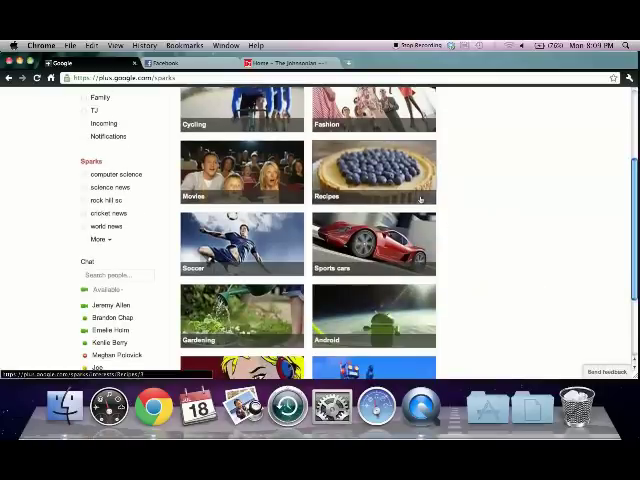
Open the Recipes interest and scroll its articles, like the ham and cheese casserole.
{"action": "left_click", "coordinate": [372, 172]}
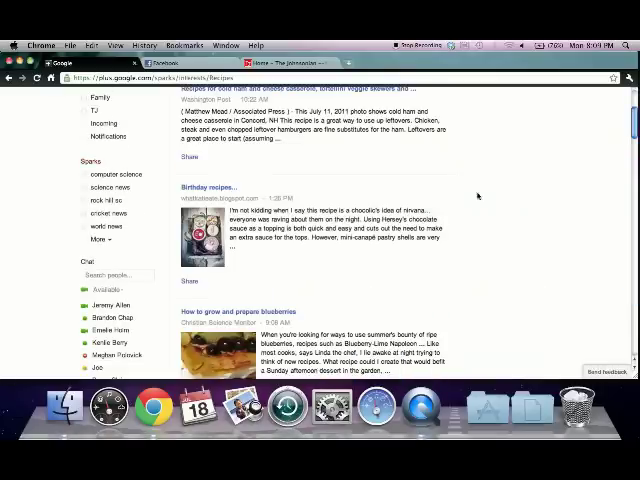
{"action": "scroll", "scroll_direction": "up", "scroll_amount": 3}
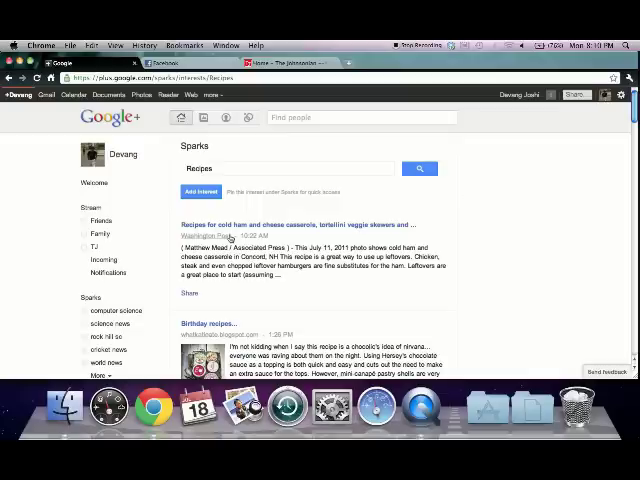
{"action": "mouse_move", "coordinate": [479, 214]}
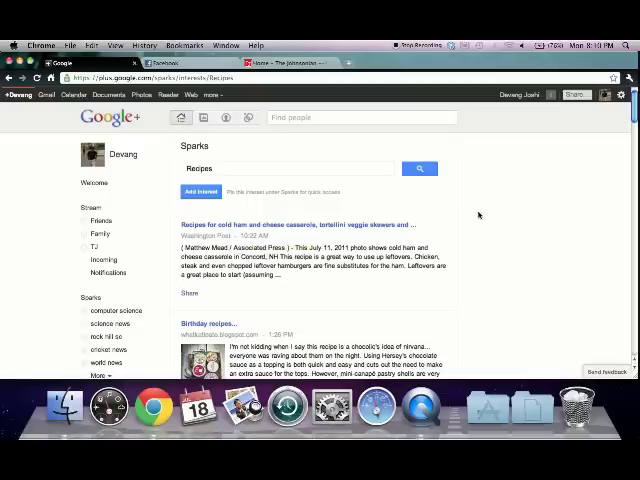
{"action": "scroll", "scroll_direction": "down", "scroll_amount": 3}
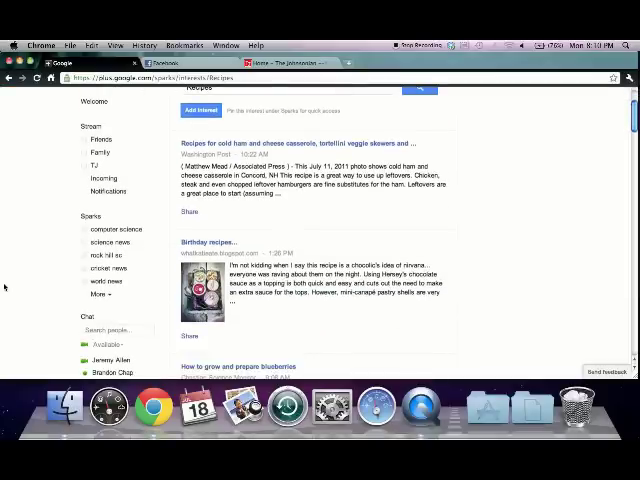
Open the computer science spark and scroll its software engineering and PhD scholarship articles.
{"action": "left_click", "coordinate": [116, 229]}
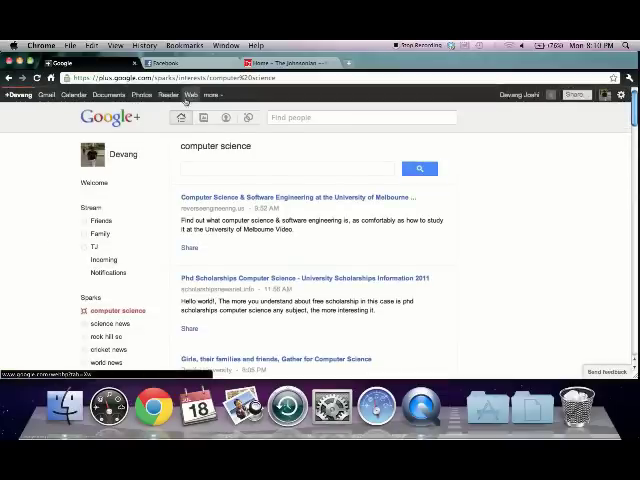
{"action": "mouse_move", "coordinate": [60, 177]}
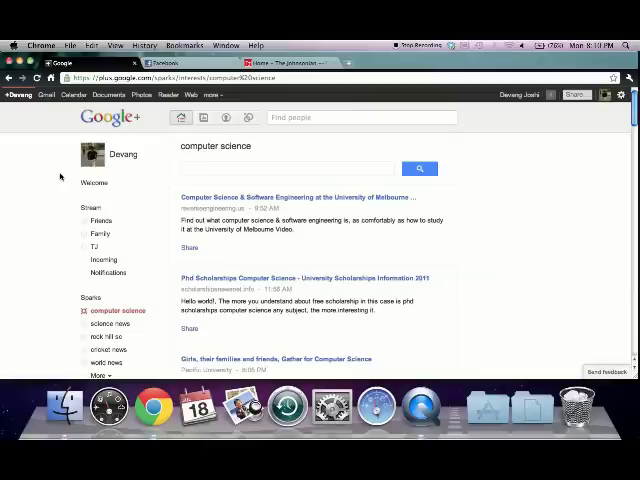
{"action": "scroll", "scroll_direction": "down", "scroll_amount": 3}
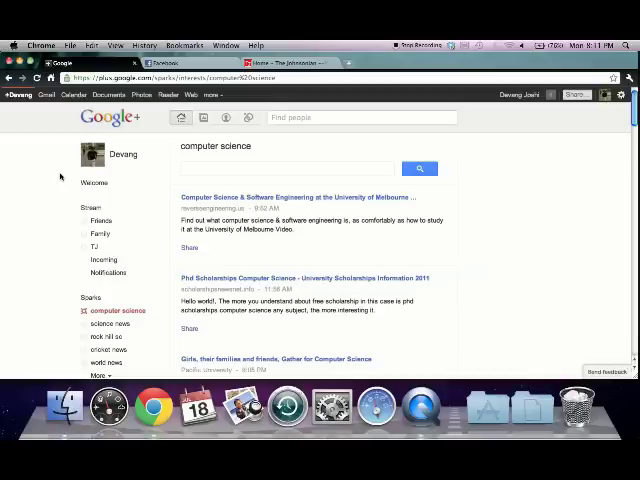
{"action": "scroll", "scroll_direction": "down", "scroll_amount": 3}
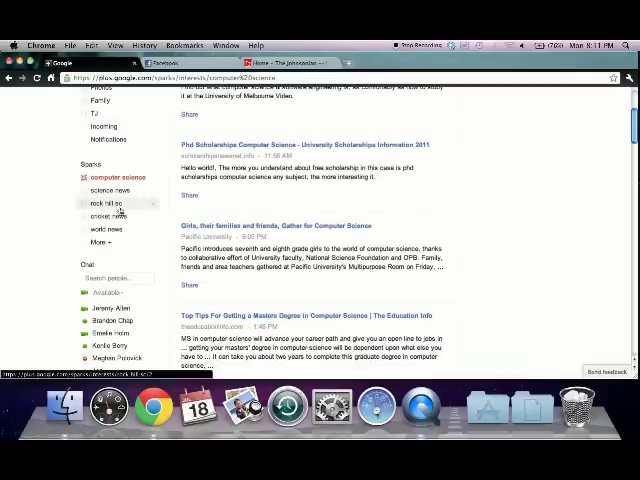
Visit the rock hill sc spark, then scroll the cricket news spark's articles.
{"action": "left_click", "coordinate": [104, 203]}
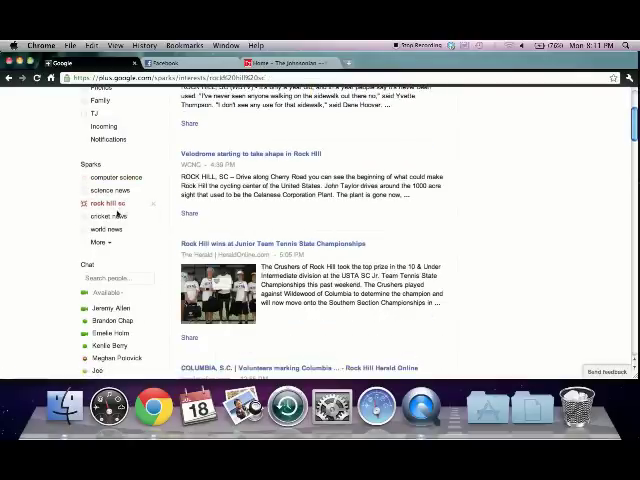
{"action": "left_click", "coordinate": [109, 217]}
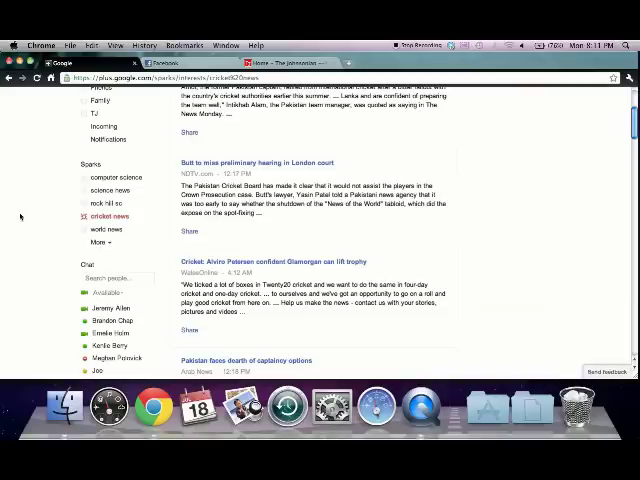
{"action": "scroll", "scroll_direction": "down", "scroll_amount": 3}
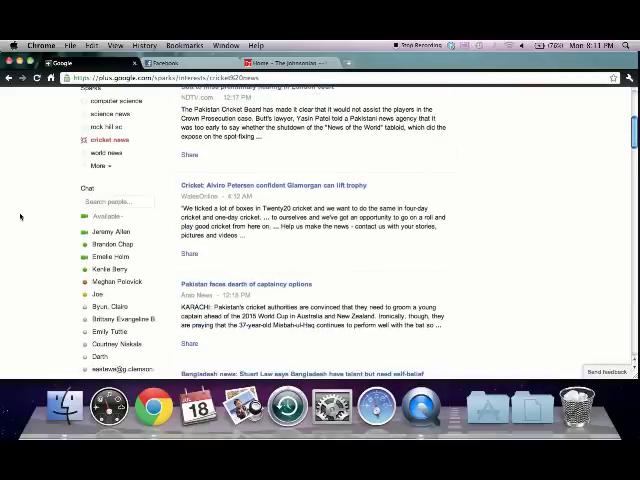
{"action": "scroll", "scroll_direction": "down", "scroll_amount": 3}
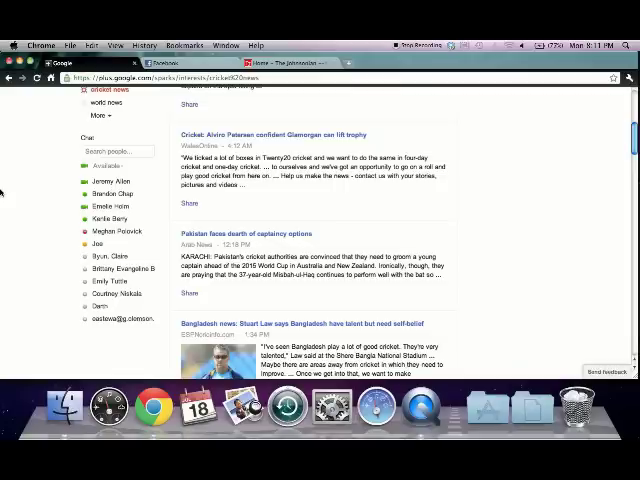
{"action": "mouse_move", "coordinate": [115, 293]}
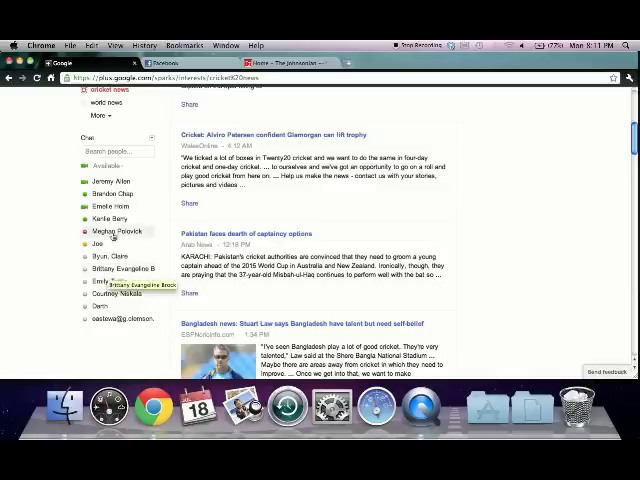
{"action": "mouse_move", "coordinate": [38, 237]}
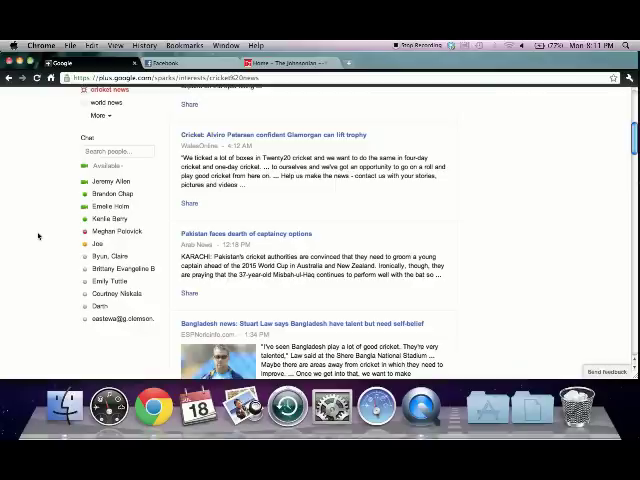
Scroll down while moving to a Google web search for bananas.
{"action": "scroll", "scroll_direction": "down", "scroll_amount": 3}
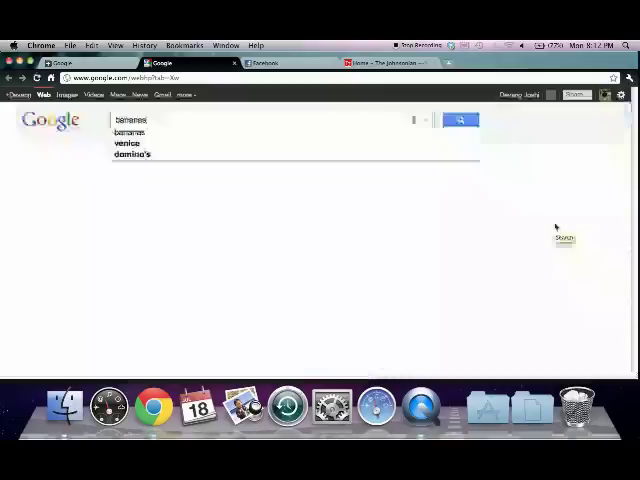
Return from Google Search to the Google+ Stream via +Devang.
{"action": "left_click", "coordinate": [459, 119]}
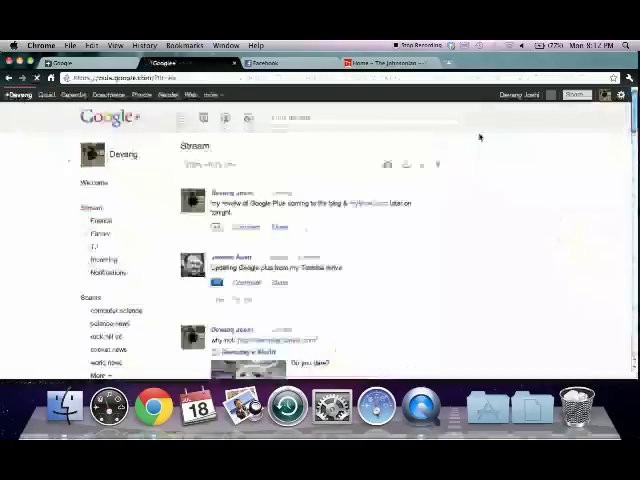
Open the Share box from the top-right of the Google bar.
{"action": "left_click", "coordinate": [556, 95]}
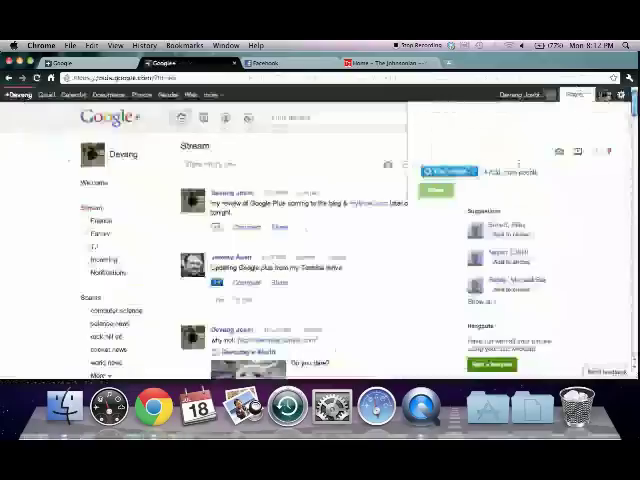
Dismiss the Share panel by clicking outside it.
{"action": "left_click", "coordinate": [47, 94]}
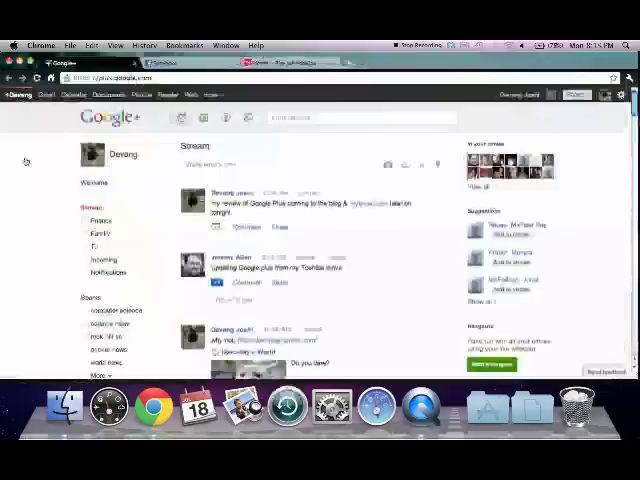
Switch to the mytjnow.com tab showing The Johnsonian homepage and its Chief Zedebis story.
{"action": "left_click", "coordinate": [285, 63]}
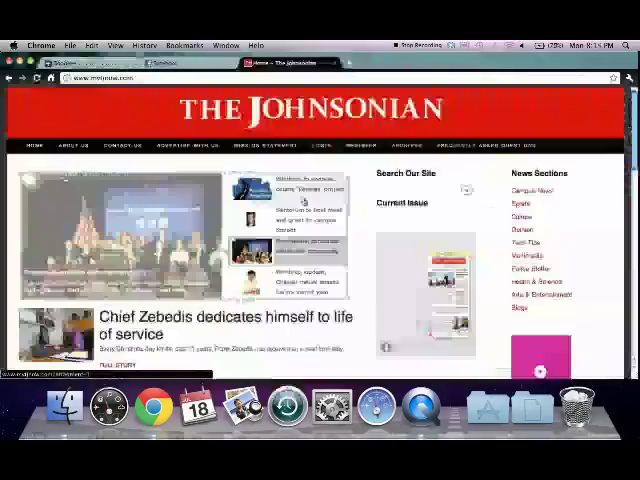